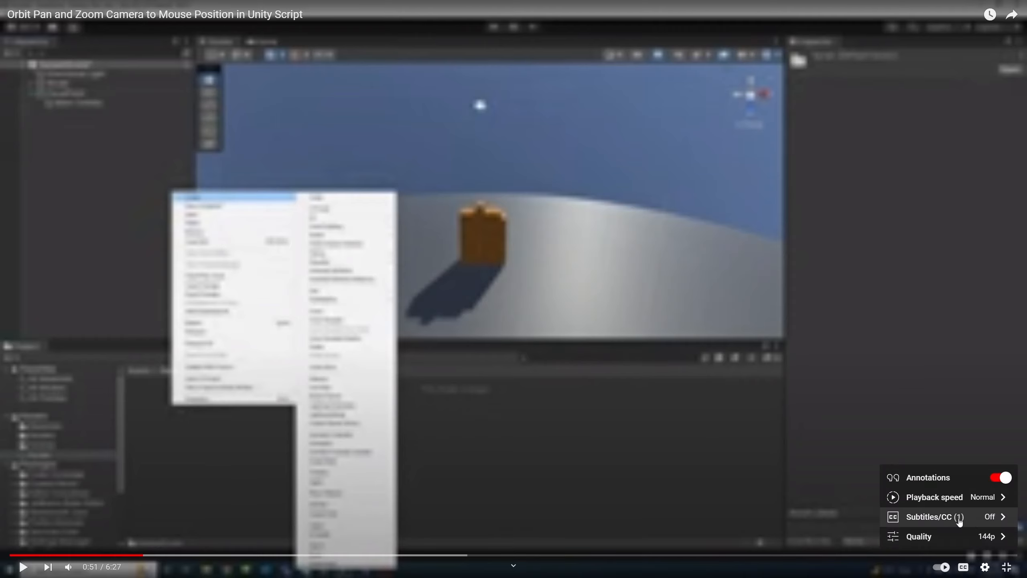
# Leave the YouTube tutorial and switch to the running Unity scene
pyautogui.click(918, 537)
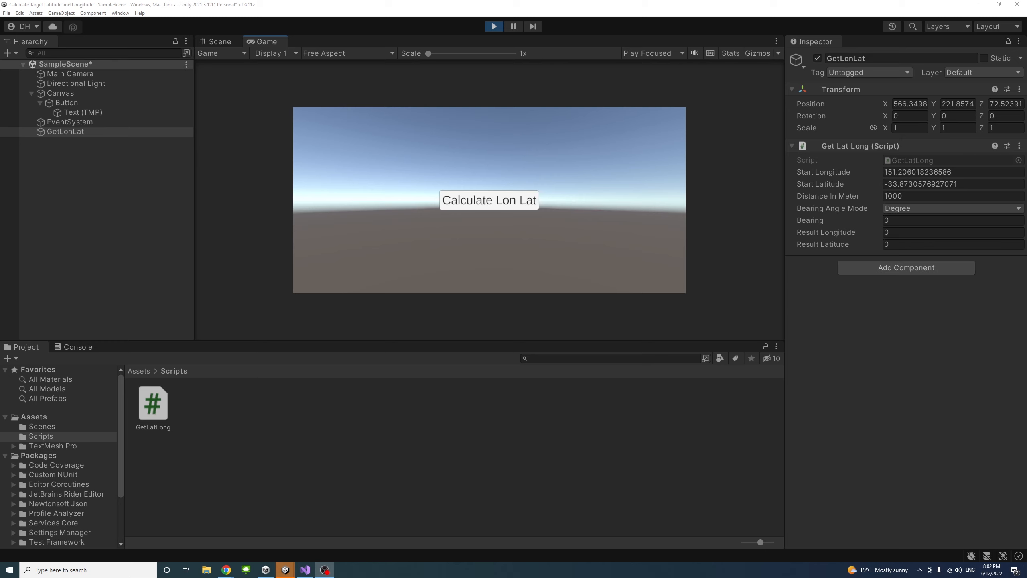
pyautogui.moveTo(483, 221)
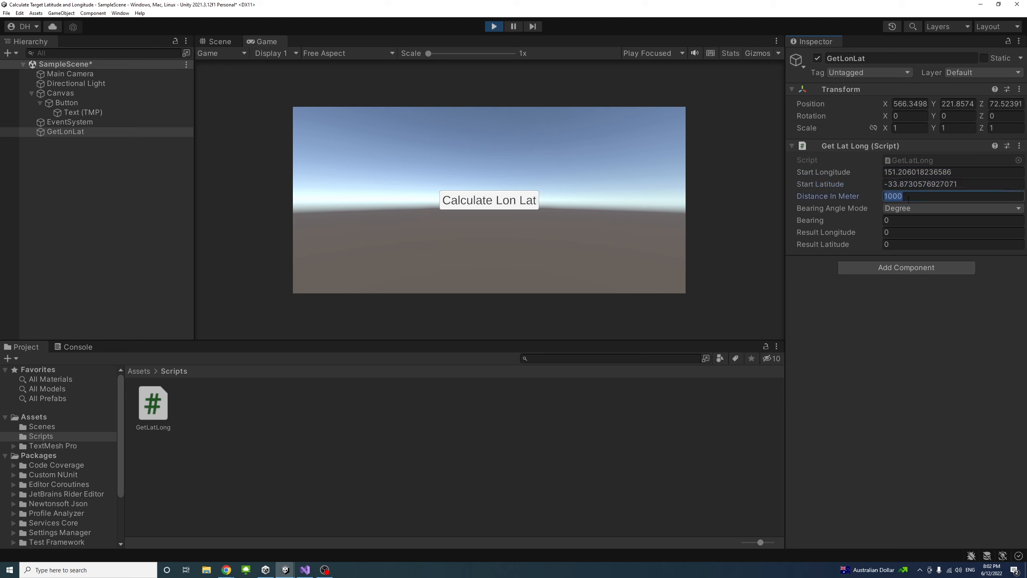
pyautogui.moveTo(864, 214)
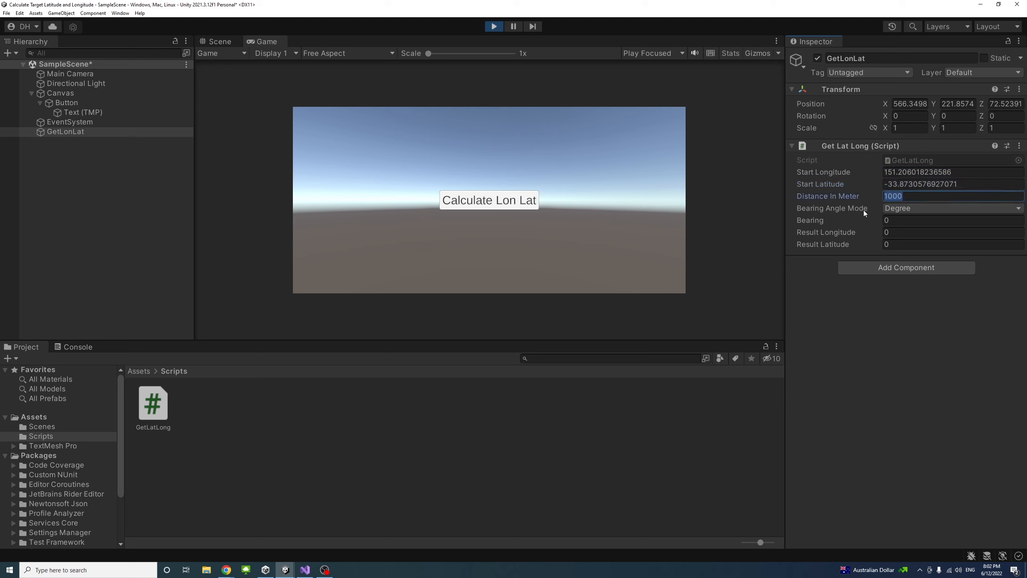
# With Degree mode and bearing 90, calculate the target: longitude 151.2168, latitude -33.8731
pyautogui.click(953, 208)
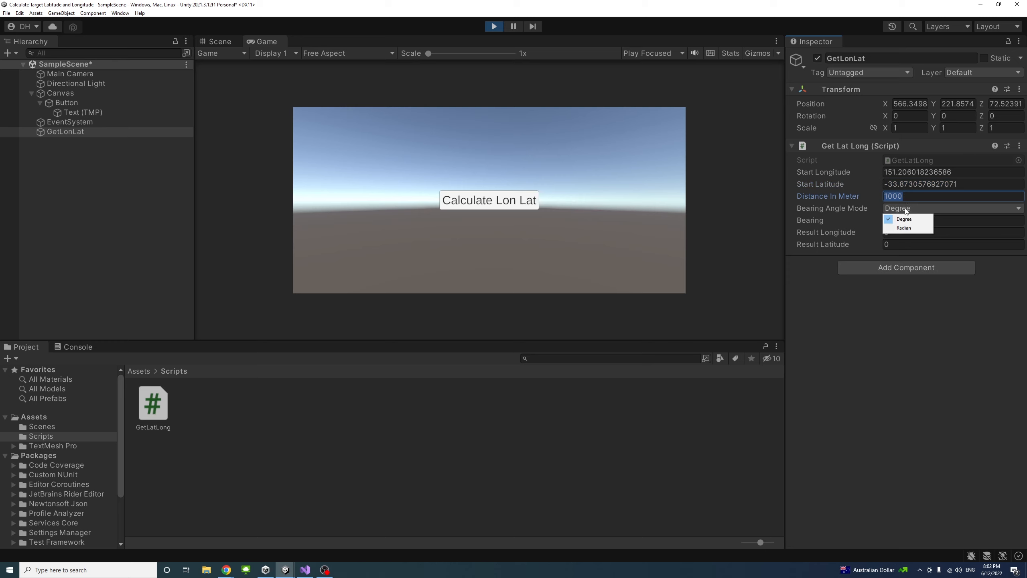
pyautogui.click(904, 219)
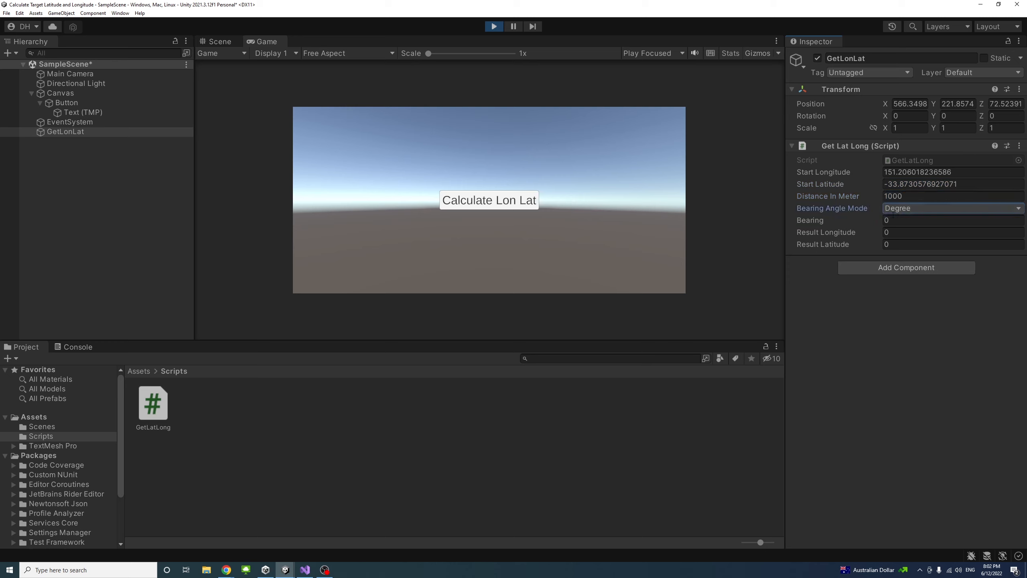
pyautogui.click(952, 221)
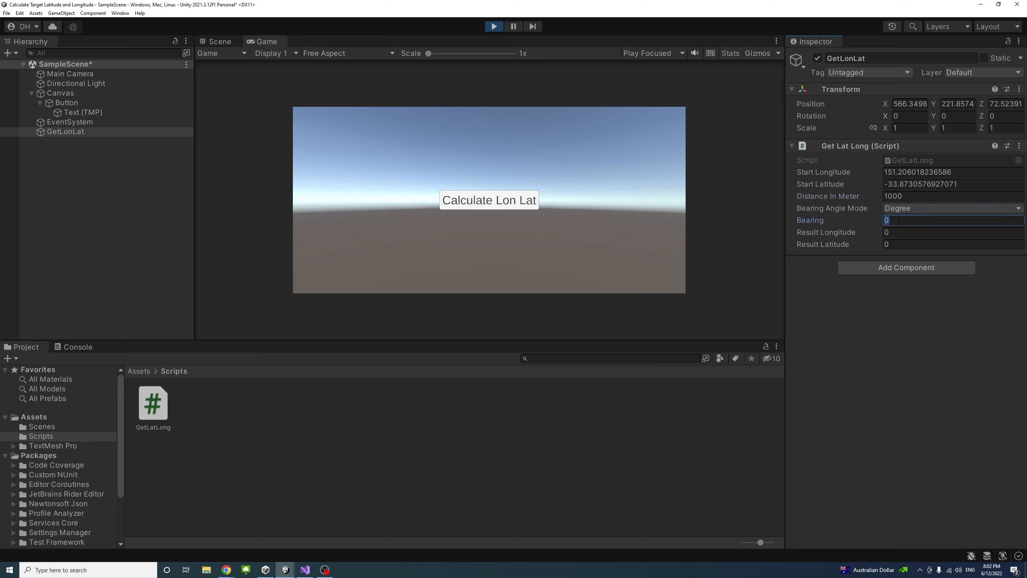
pyautogui.write('90')
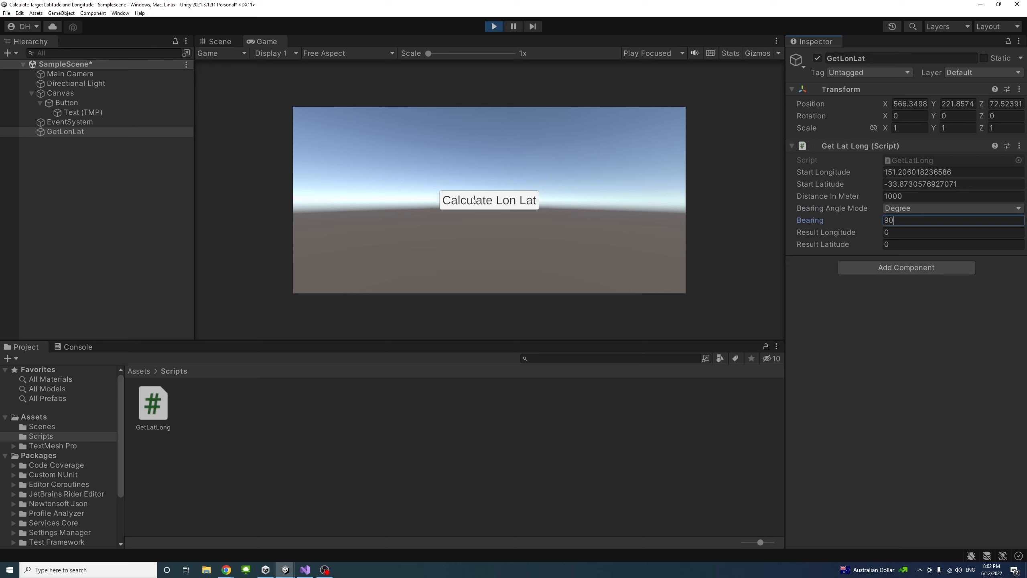
pyautogui.click(489, 200)
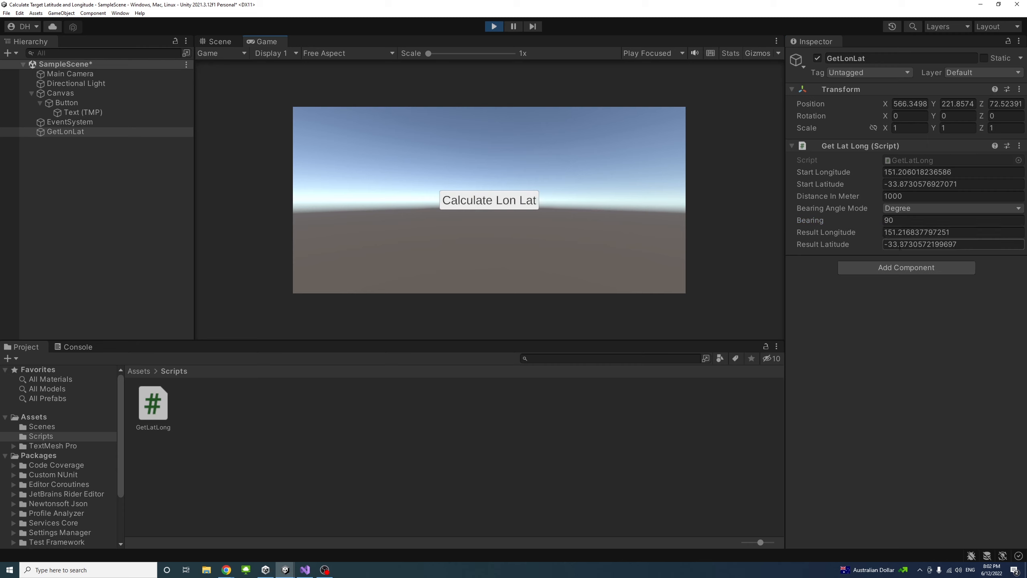
pyautogui.moveTo(685, 150)
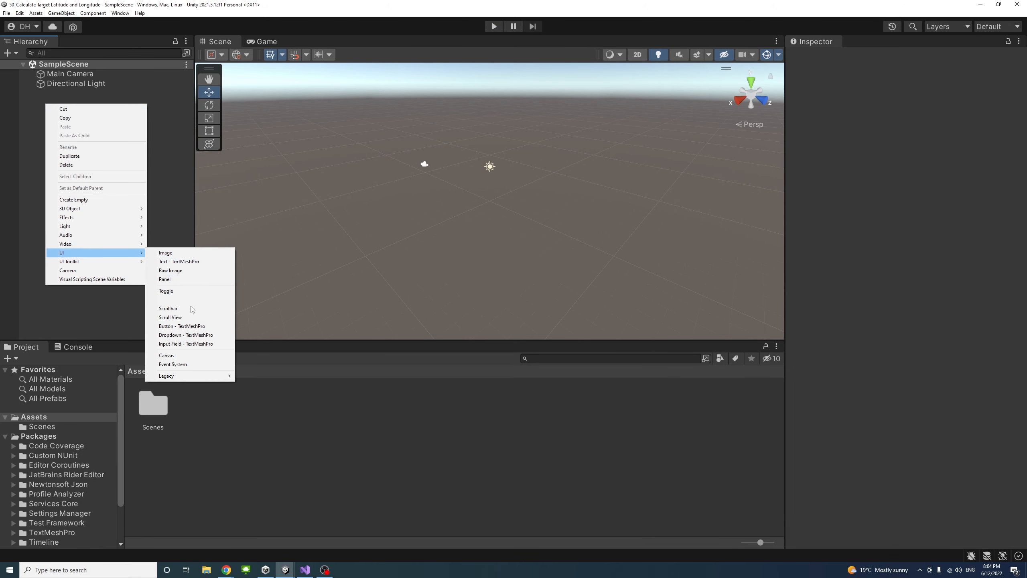
# Add a Button - TextMeshPro to the scene and import the TMP Essential Resources
pyautogui.click(181, 326)
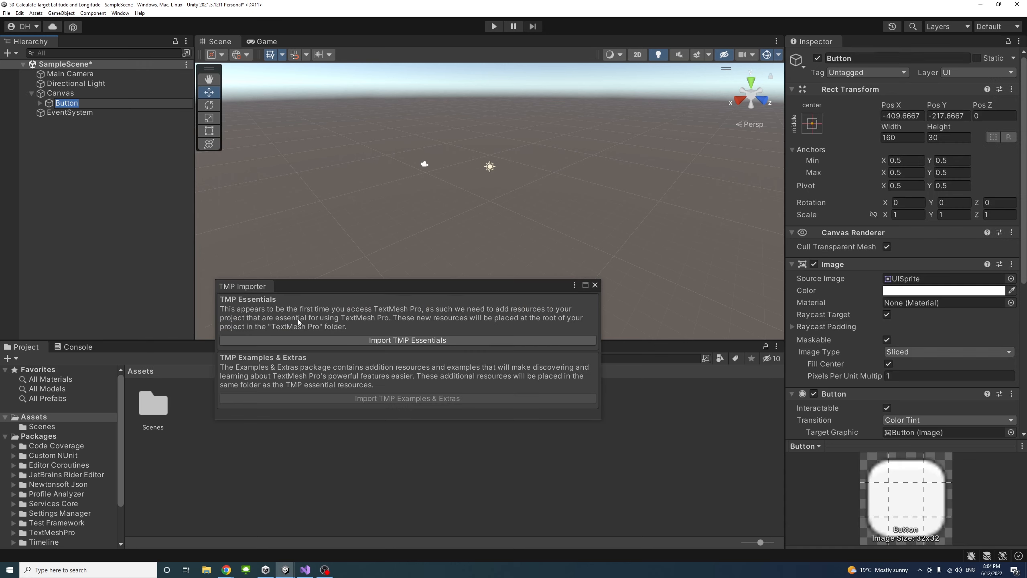
pyautogui.click(408, 340)
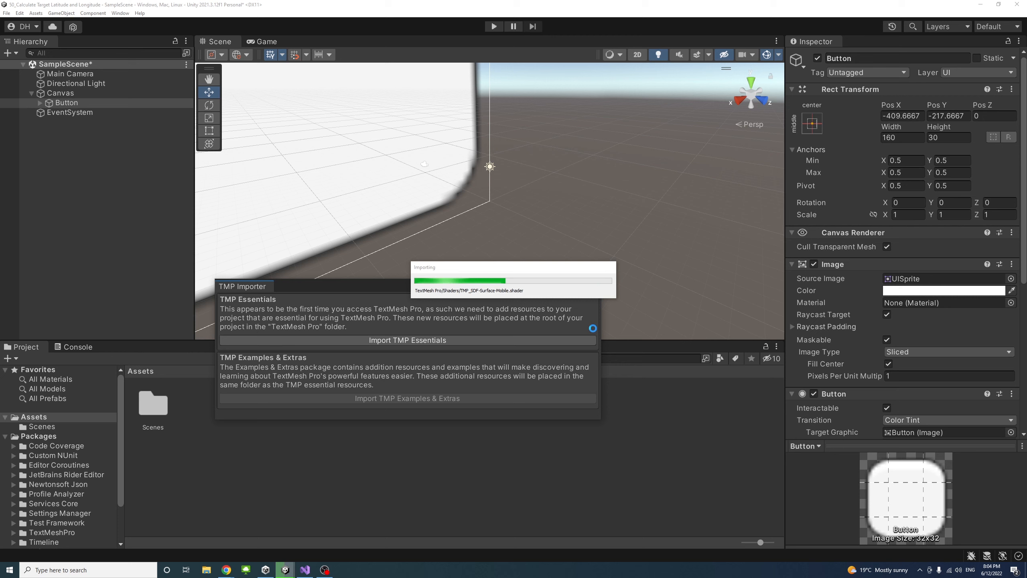
pyautogui.click(407, 340)
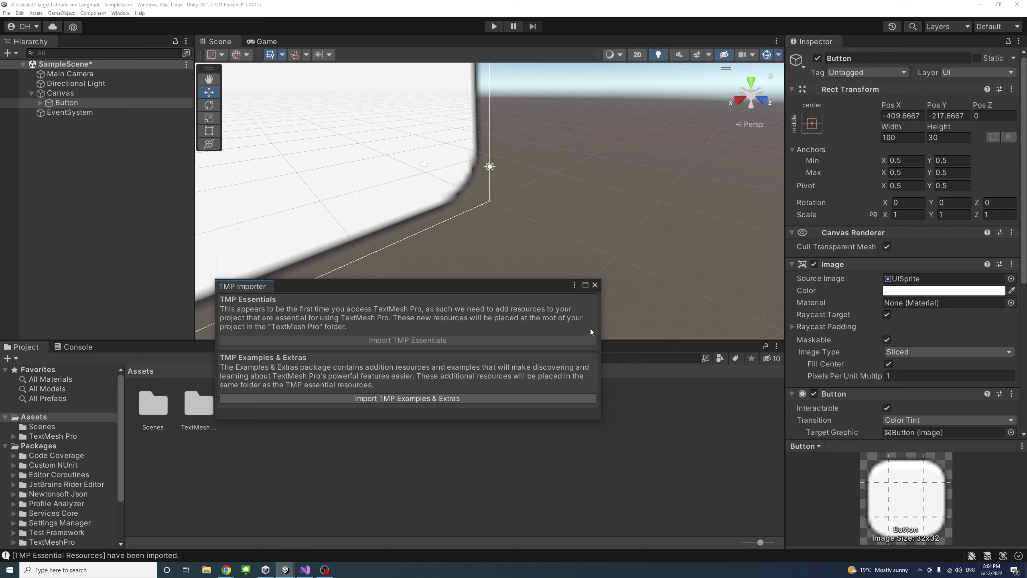
pyautogui.click(595, 284)
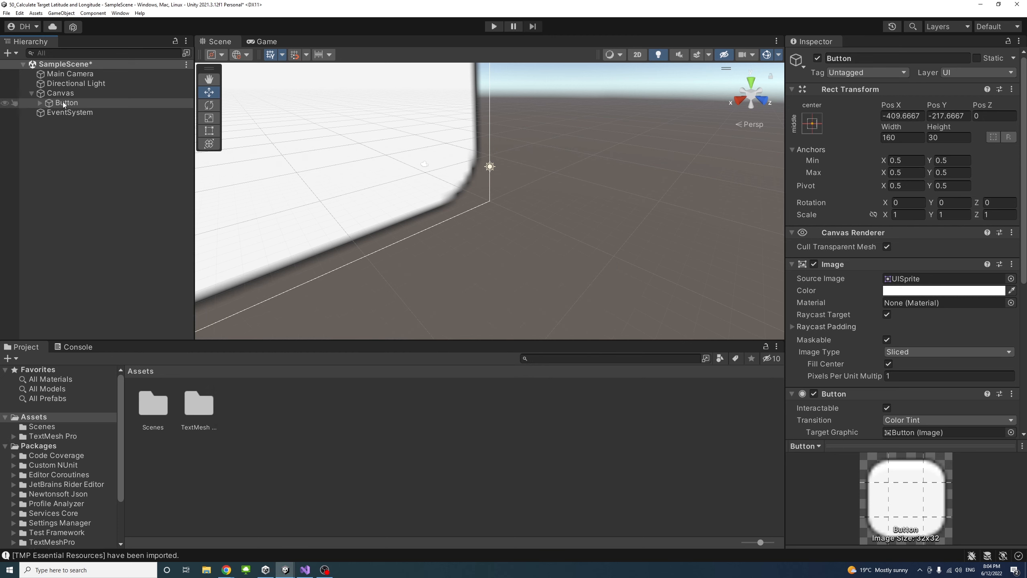
# Center the button's Rect Transform at 0,0 and size it 250 wide by 50 tall
pyautogui.click(67, 102)
pyautogui.write('0')
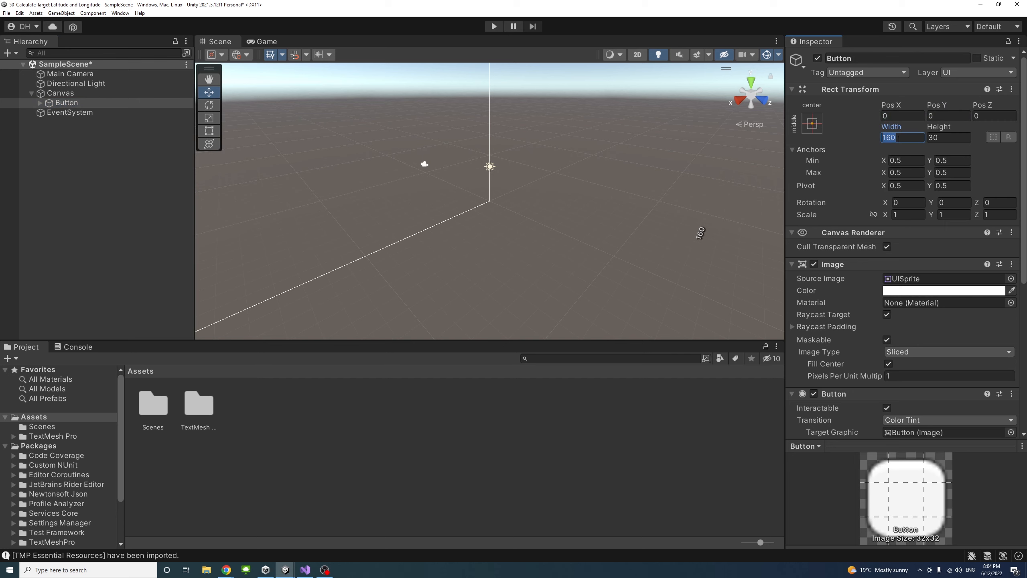
pyautogui.write('250')
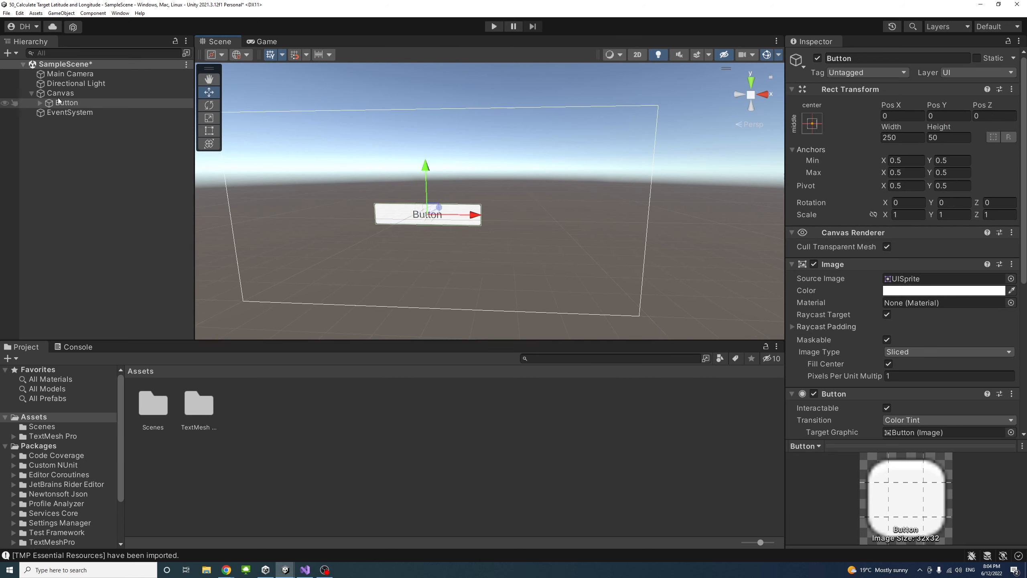
# Set the button's Text (TMP) label to 'Calculate Lon Lat' with font size 30
pyautogui.click(40, 102)
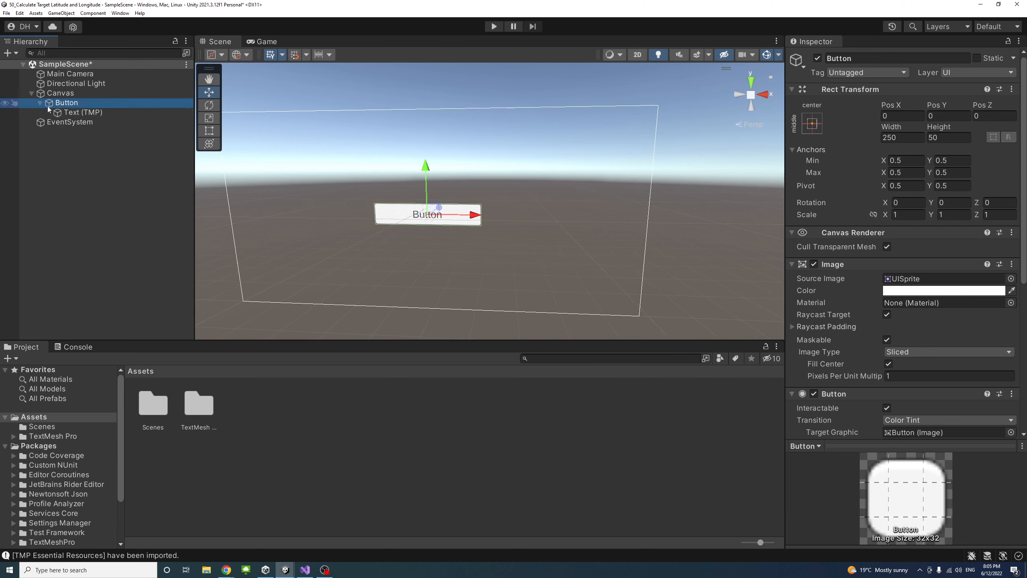
pyautogui.click(84, 112)
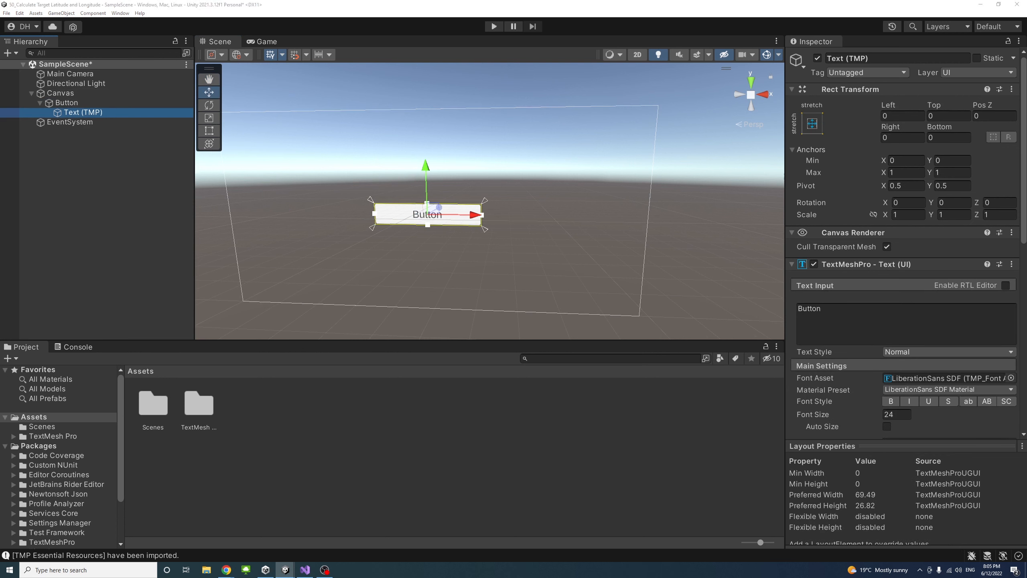
pyautogui.click(810, 308)
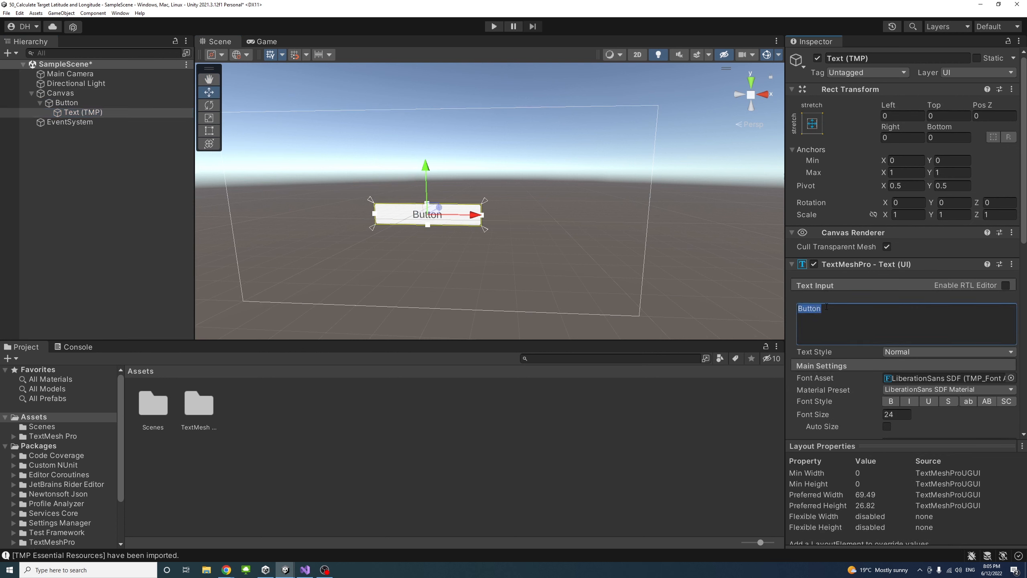
pyautogui.write('Calu')
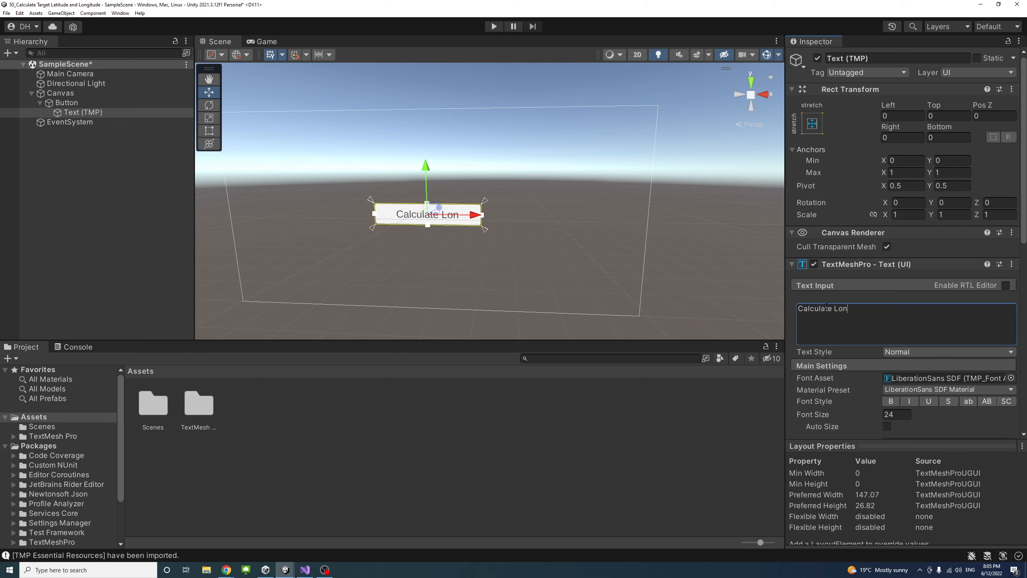
pyautogui.write('Lat')
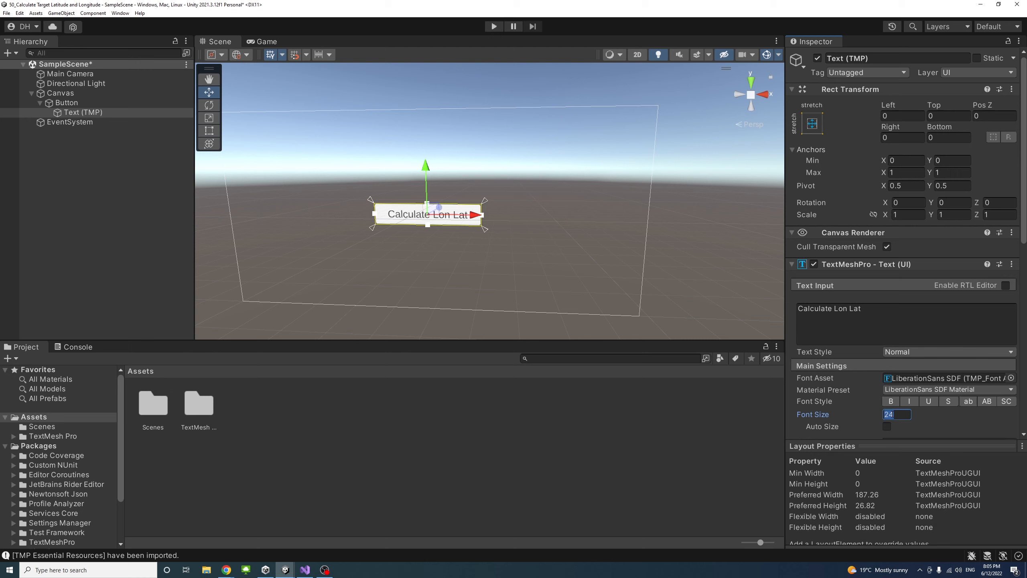
pyautogui.write('30')
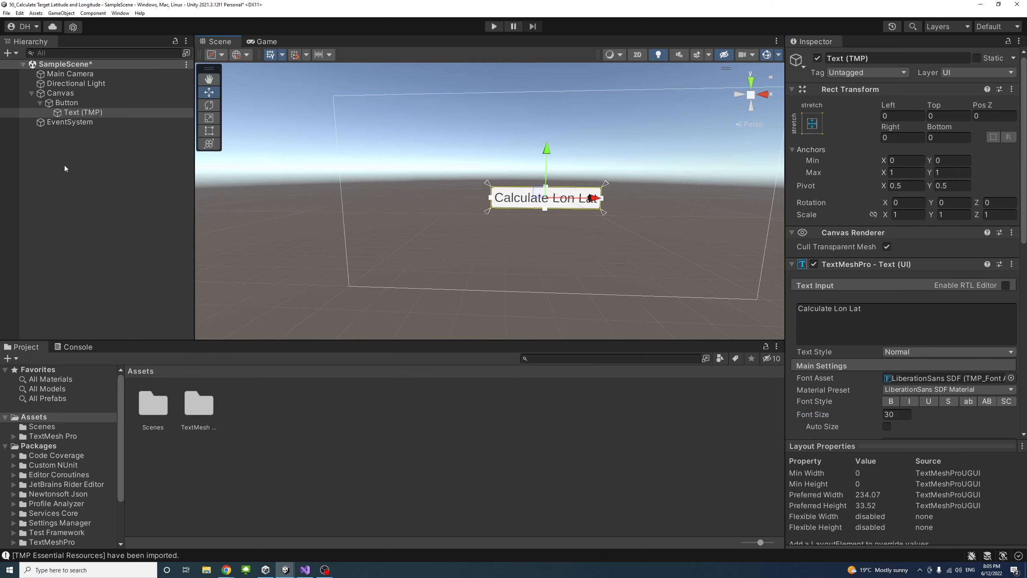
# Create an empty GameObject in the Hierarchy and name it GetLonLat
pyautogui.rightClick(66, 169)
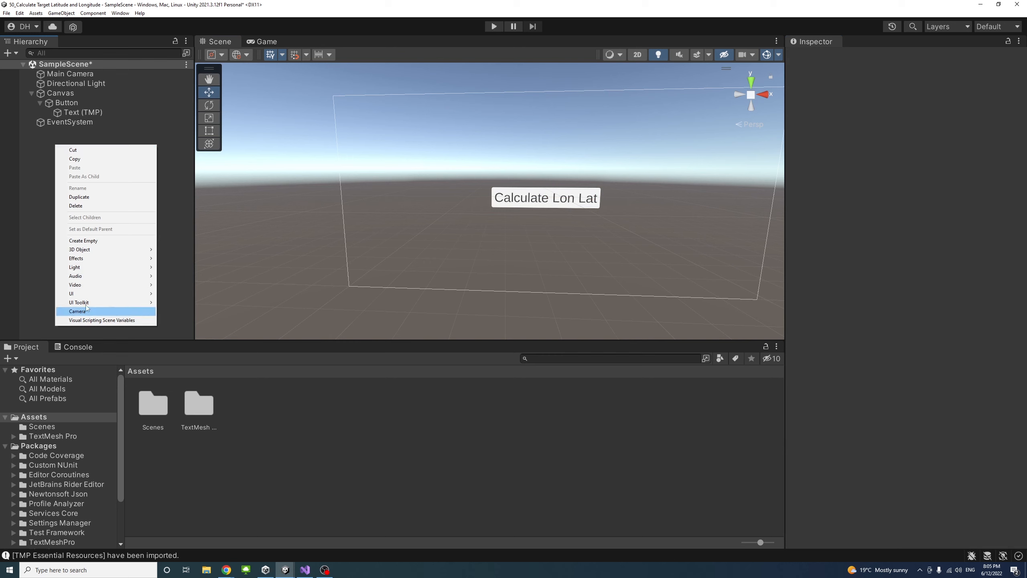
pyautogui.moveTo(83, 240)
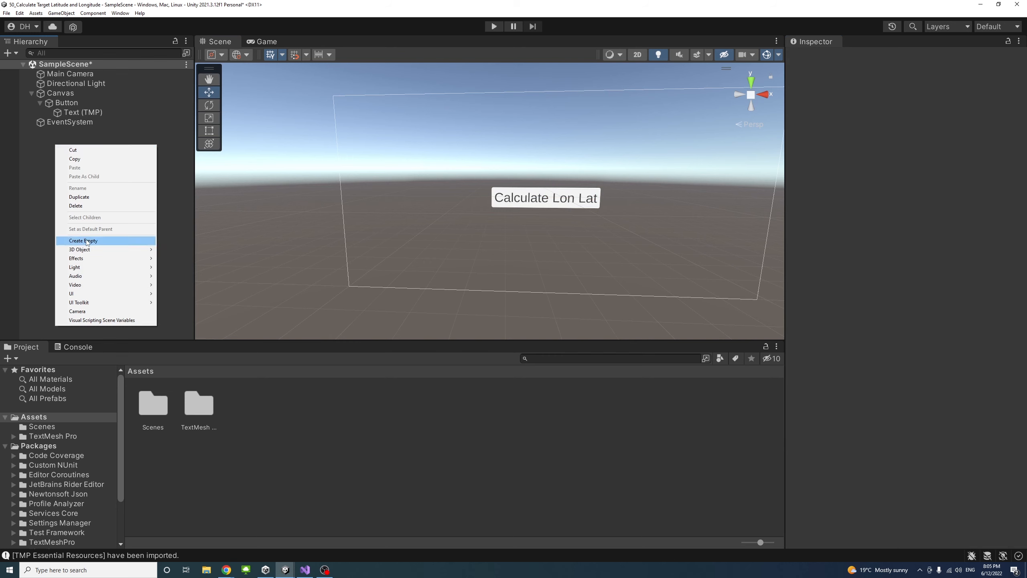
pyautogui.click(83, 241)
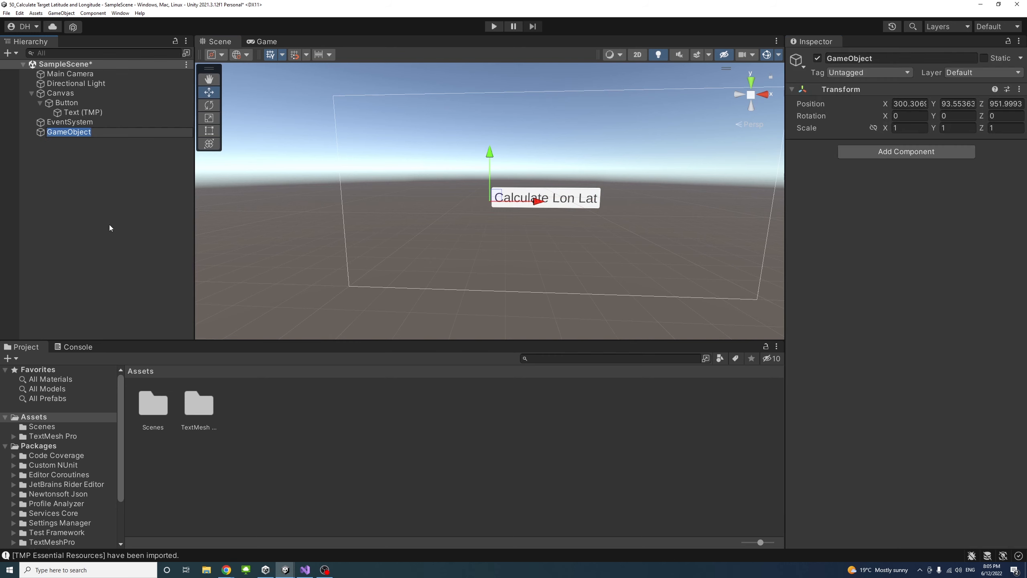
pyautogui.write('GetLonLat')
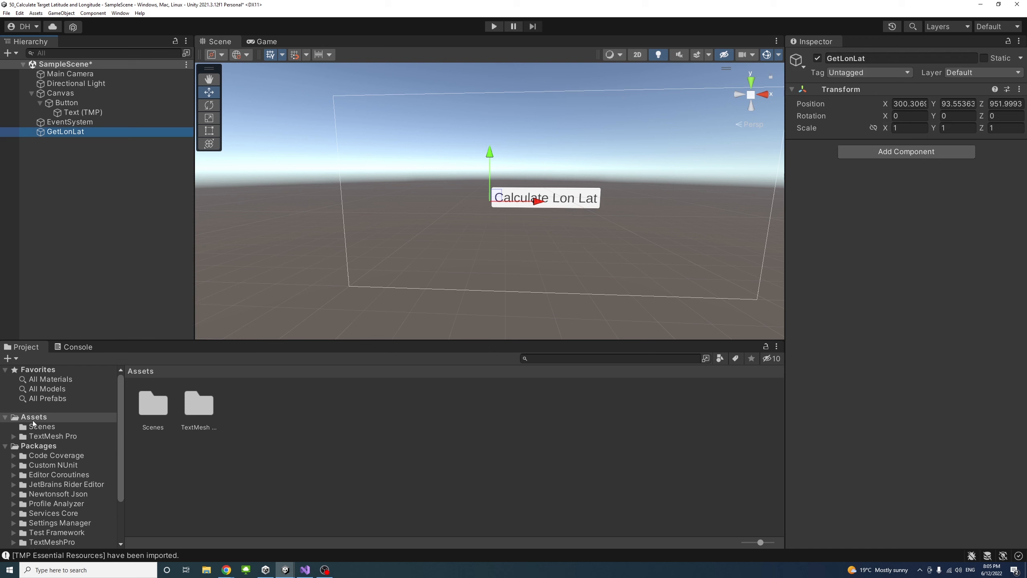
# Create a Scripts folder in Assets with a new C# script named GetLonLat
pyautogui.rightClick(33, 417)
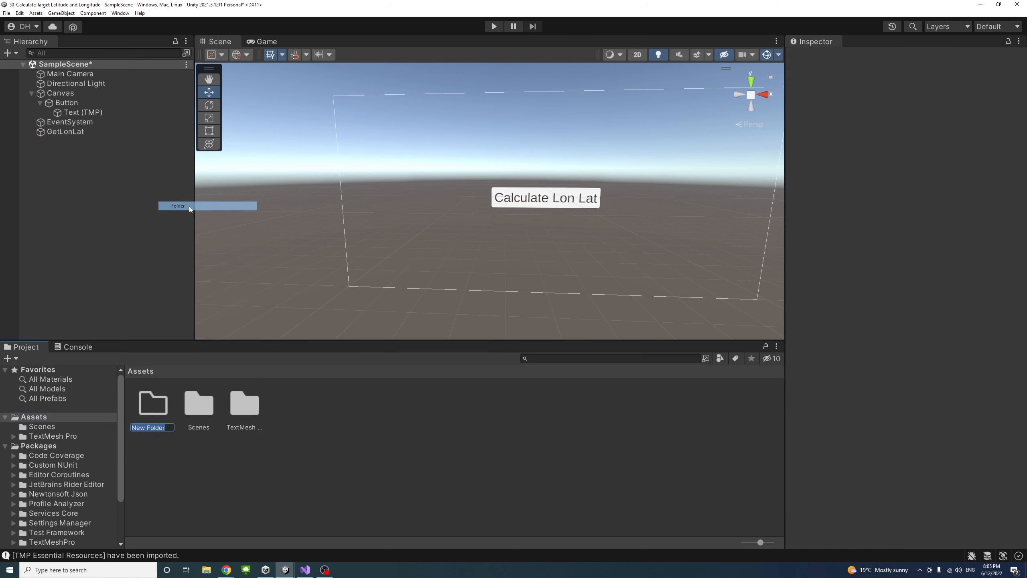
pyautogui.moveTo(251, 389)
pyautogui.write('Get')
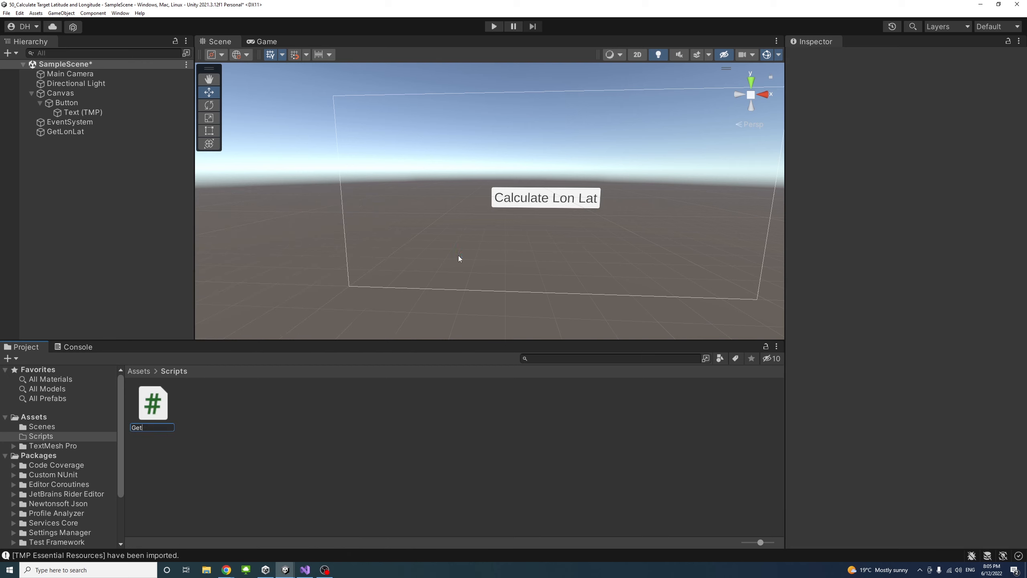
pyautogui.write('LoL')
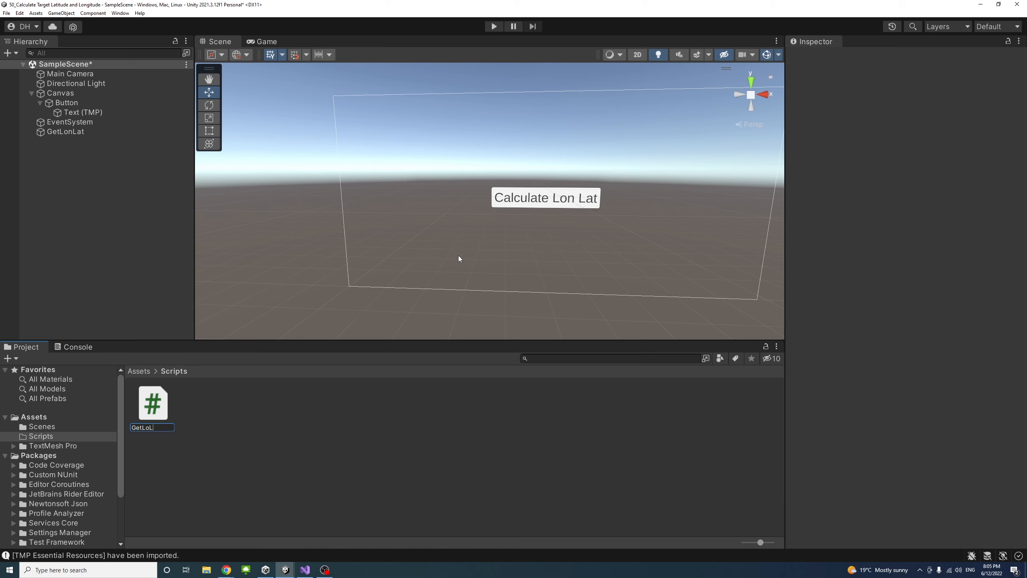
pyautogui.press('Backspace')
pyautogui.write('nLat')
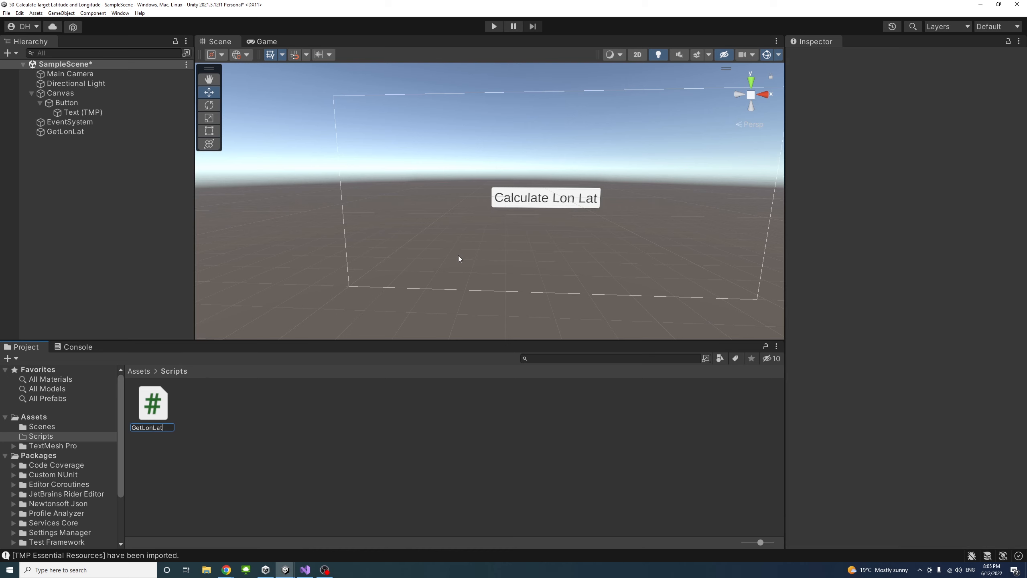
pyautogui.click(153, 403)
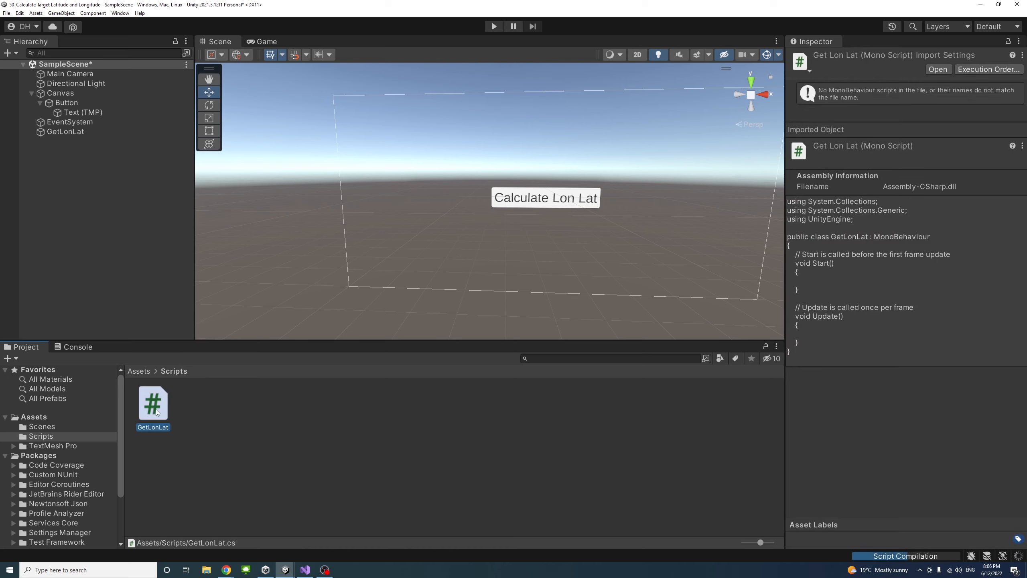
pyautogui.click(279, 439)
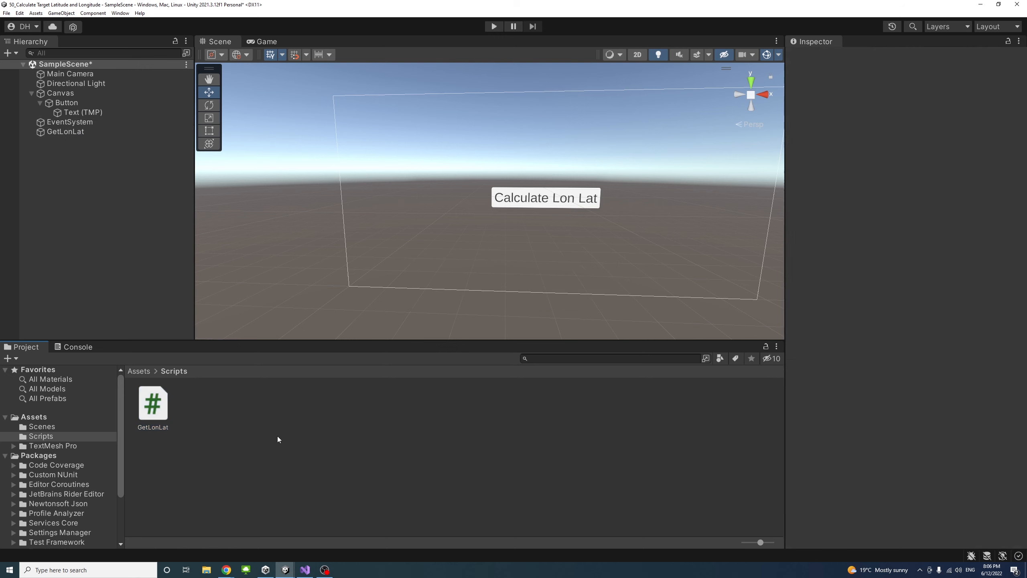
# Attach the GetLonLat script to the GetLonLat object and open it in Visual Studio
pyautogui.click(153, 403)
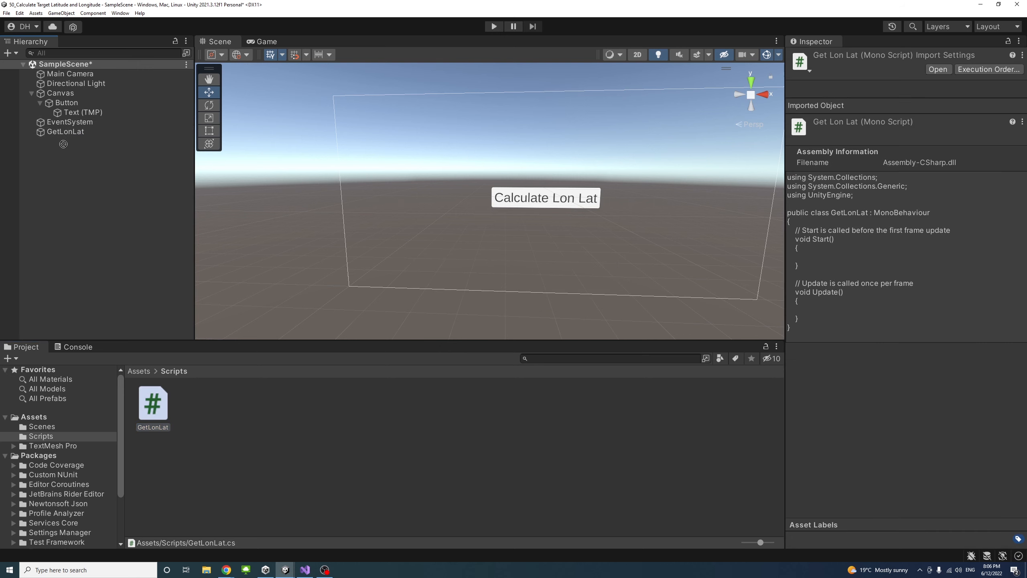
pyautogui.click(65, 131)
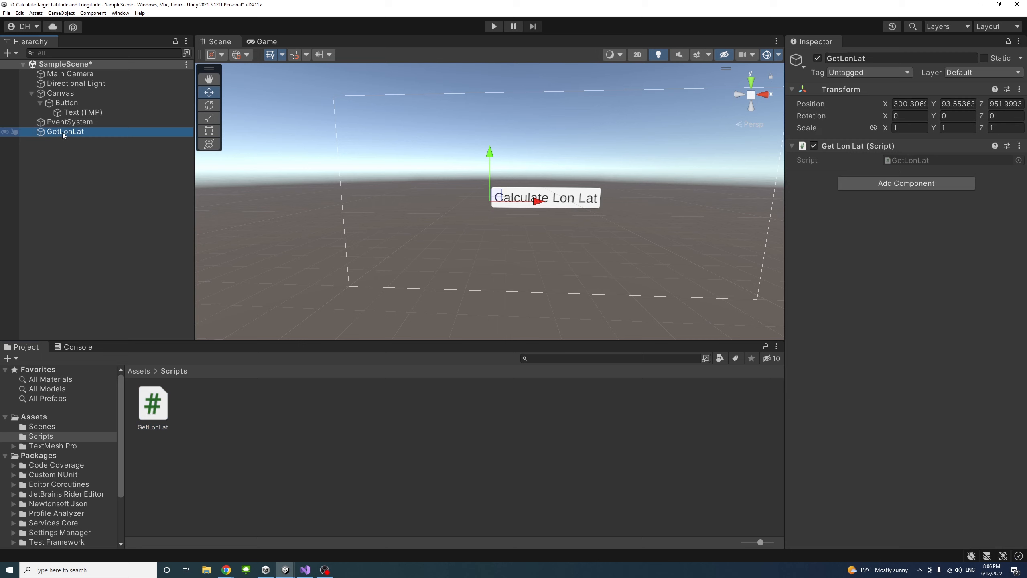
pyautogui.moveTo(873, 178)
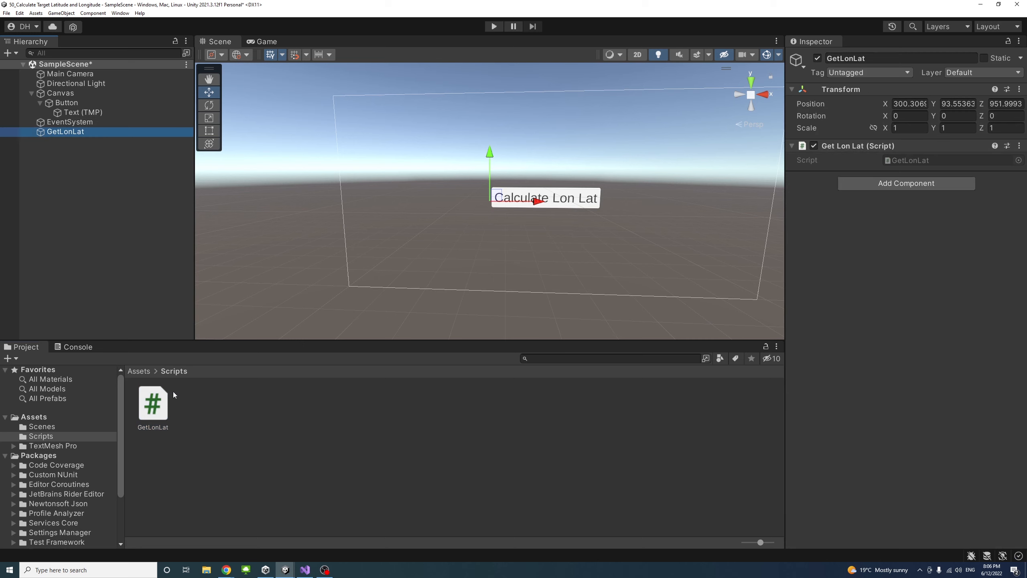
pyautogui.doubleClick(153, 403)
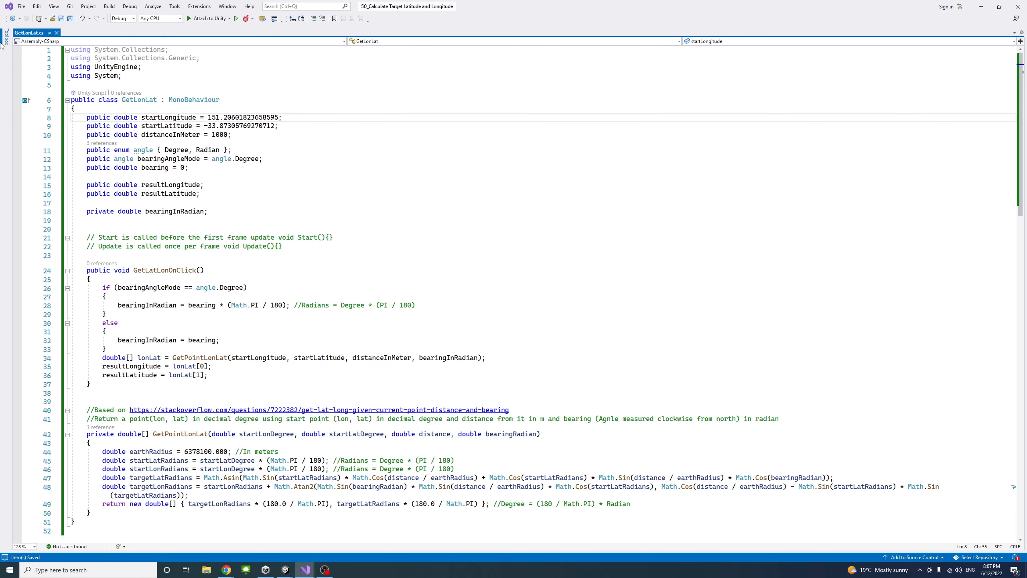
pyautogui.click(97, 75)
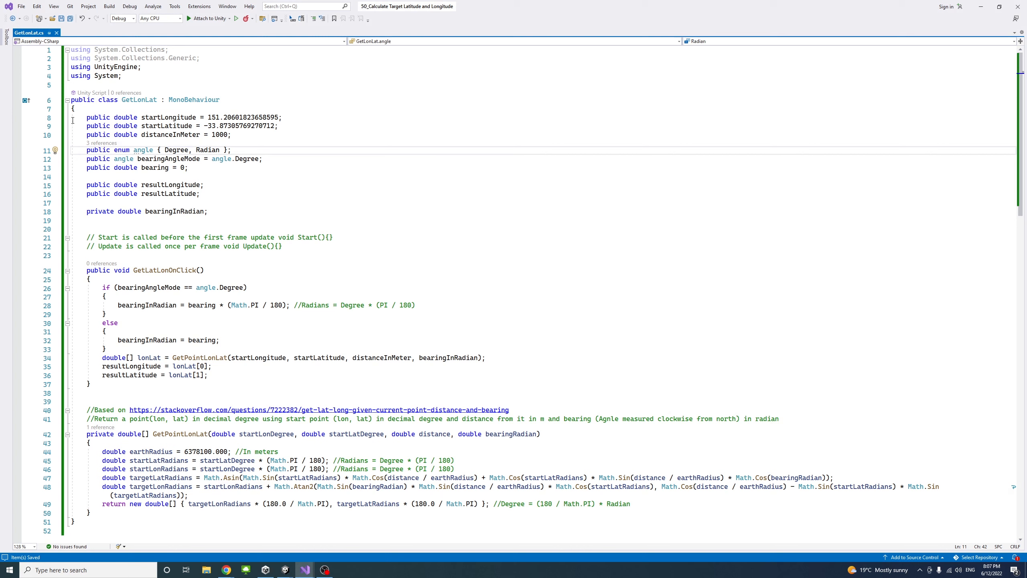
pyautogui.moveTo(85, 117); pyautogui.dragTo(215, 135)
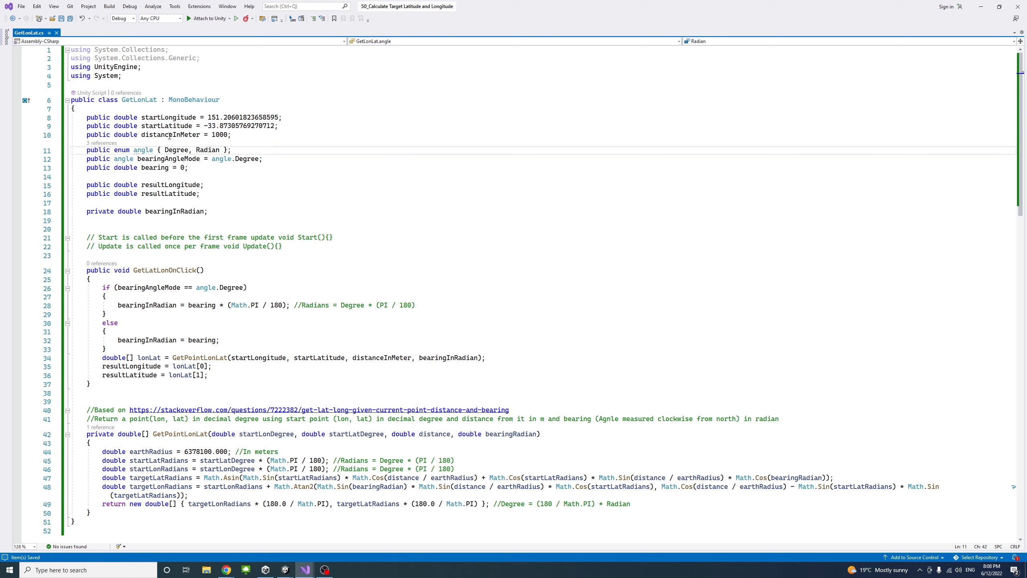
pyautogui.doubleClick(219, 134)
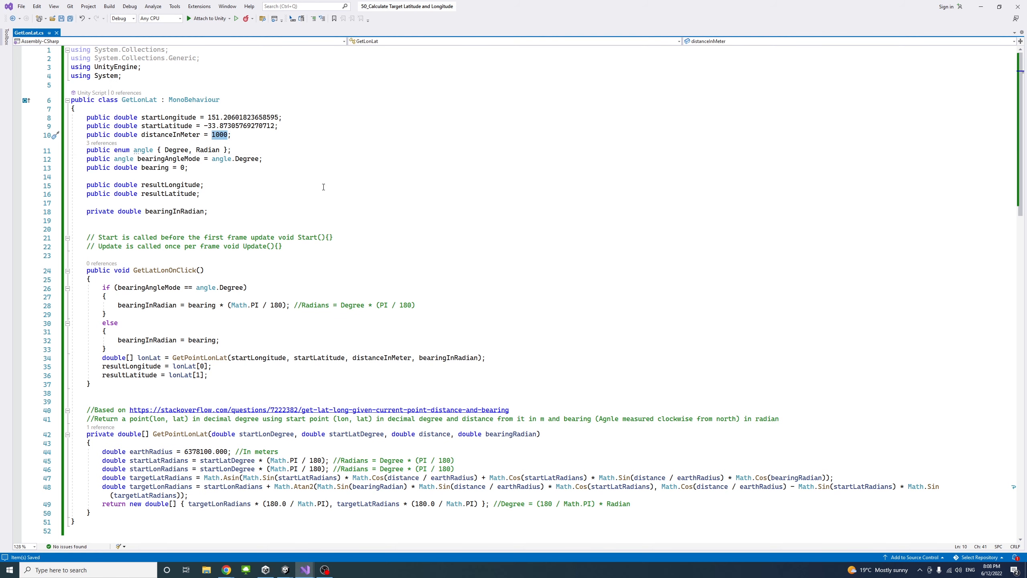
pyautogui.moveTo(298, 137)
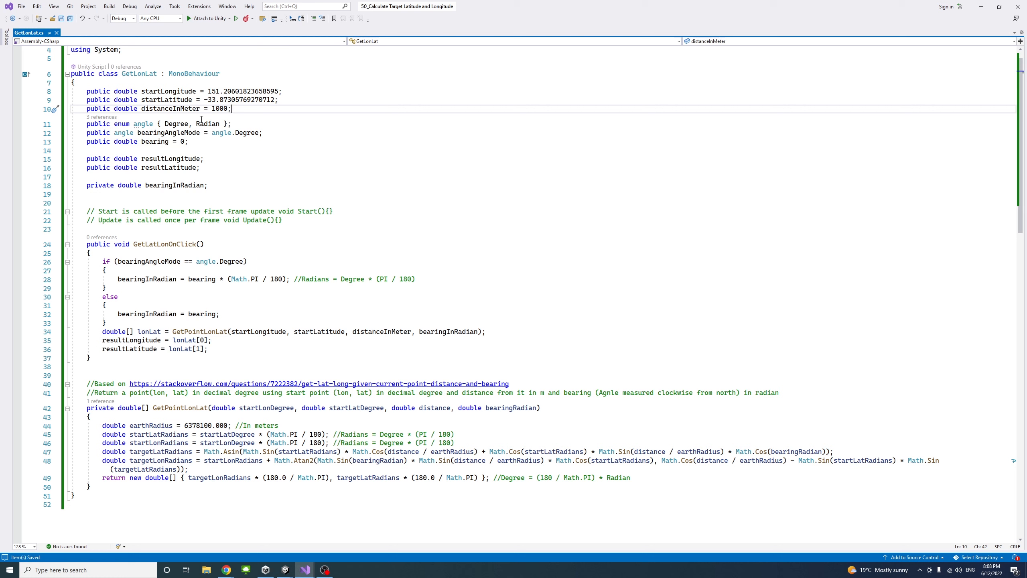
pyautogui.moveTo(179, 132)
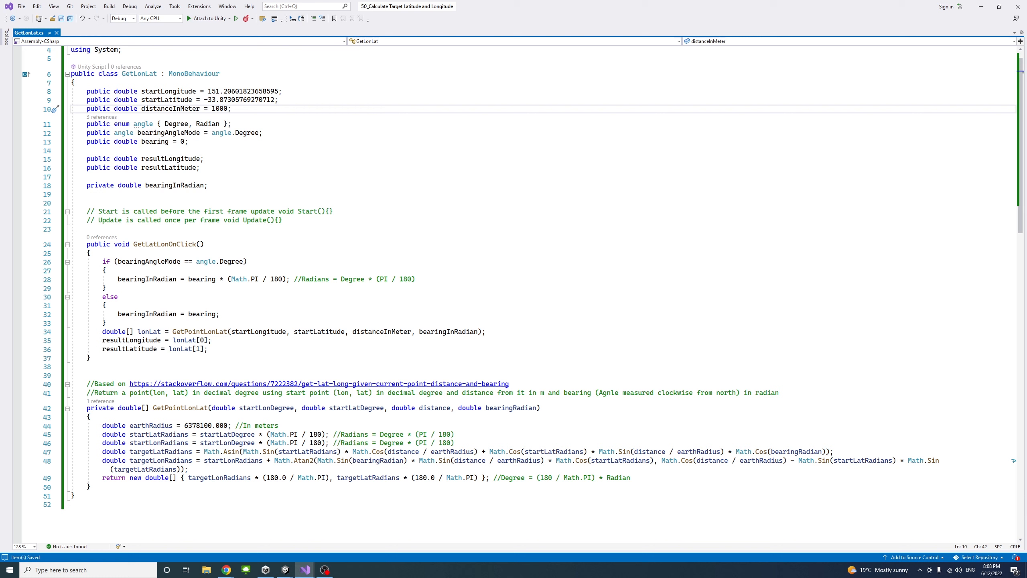
pyautogui.scroll(-3)
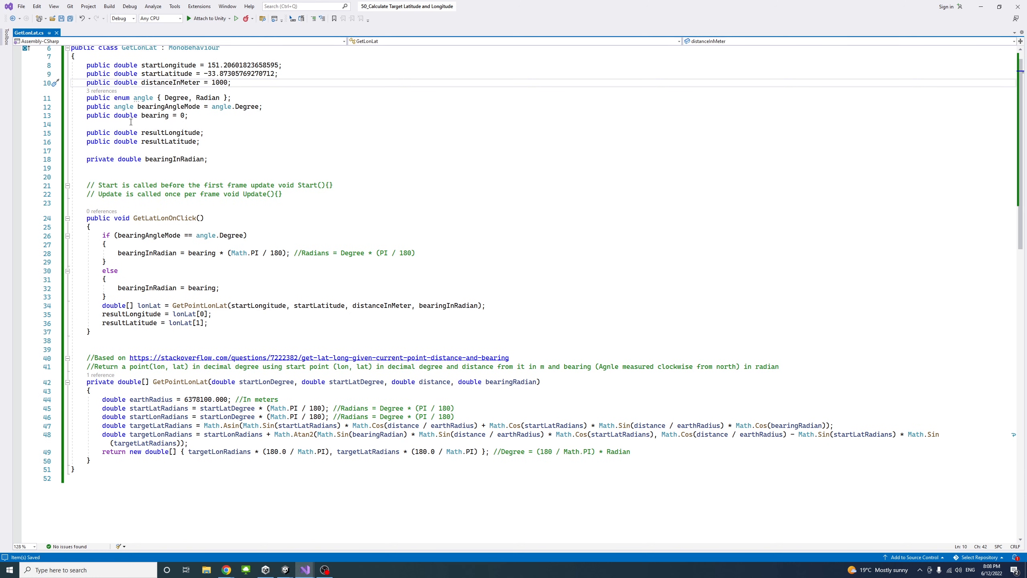
pyautogui.moveTo(154, 116)
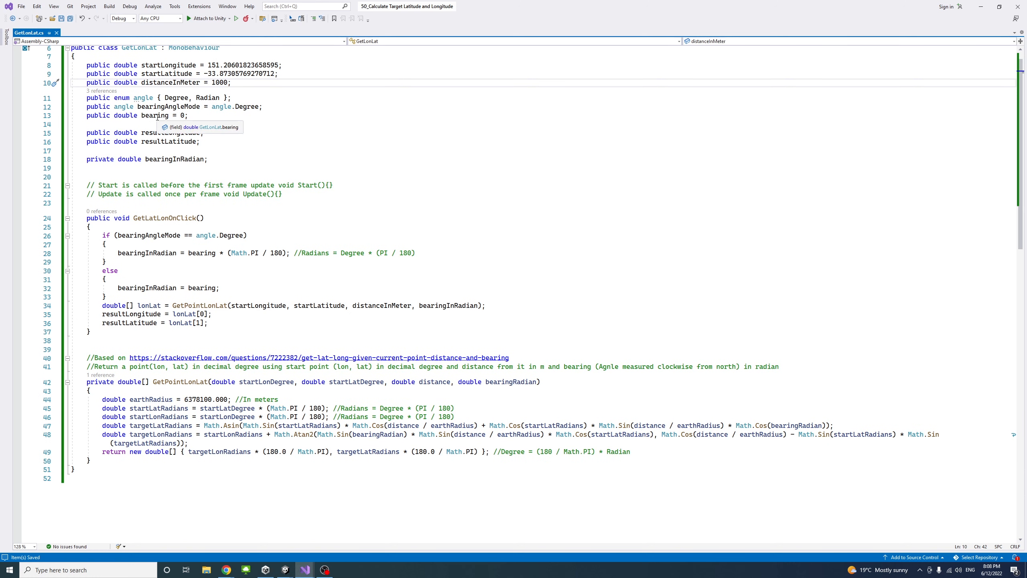
pyautogui.moveTo(215, 126)
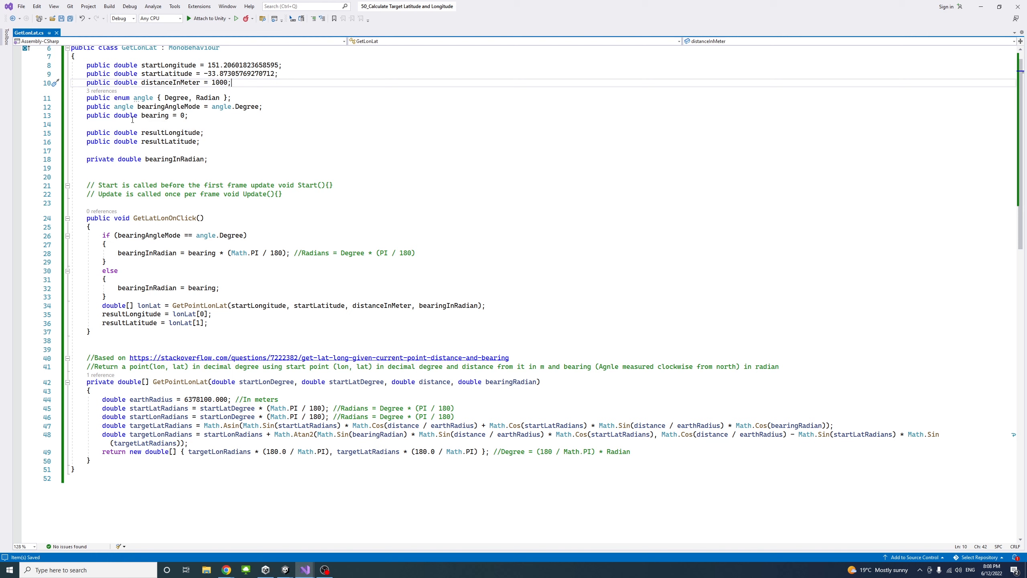
pyautogui.scroll(-3)
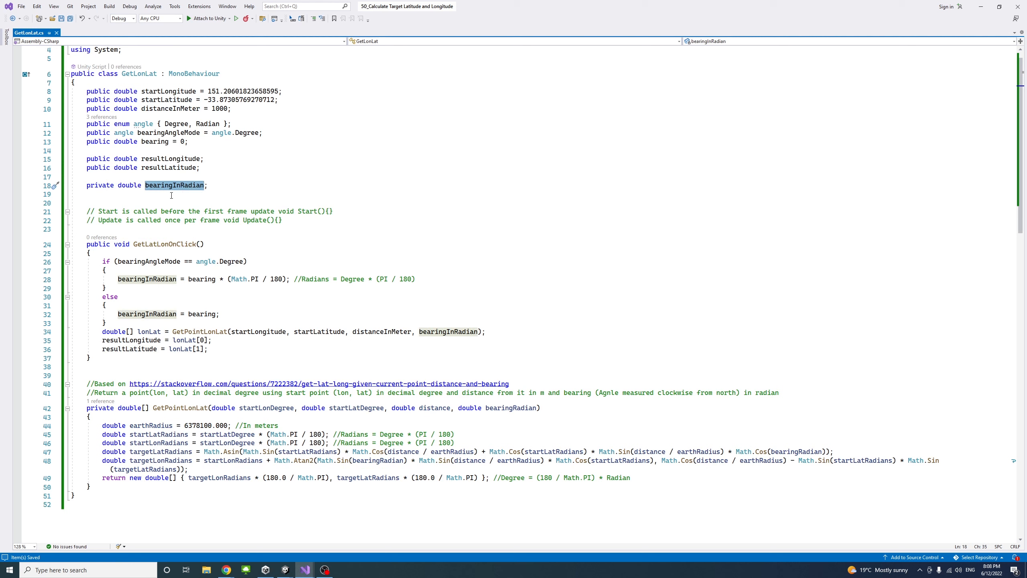
pyautogui.moveTo(154, 141)
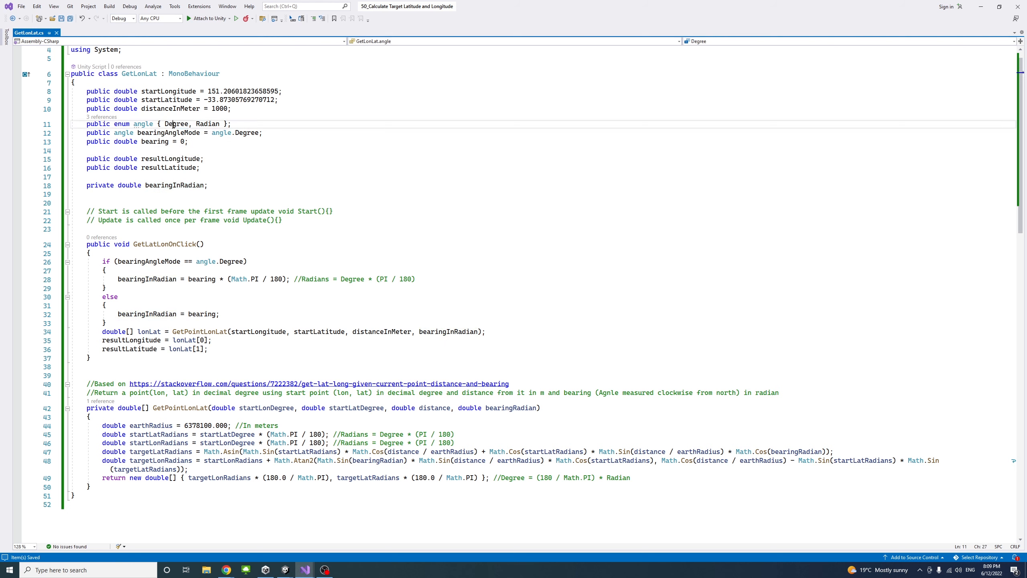
pyautogui.doubleClick(176, 123)
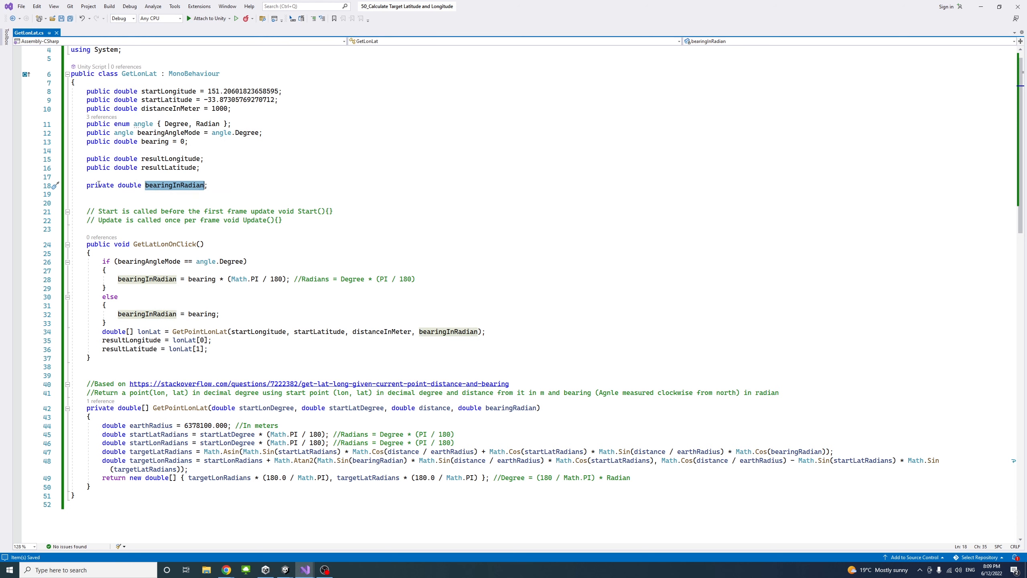
pyautogui.scroll(-3)
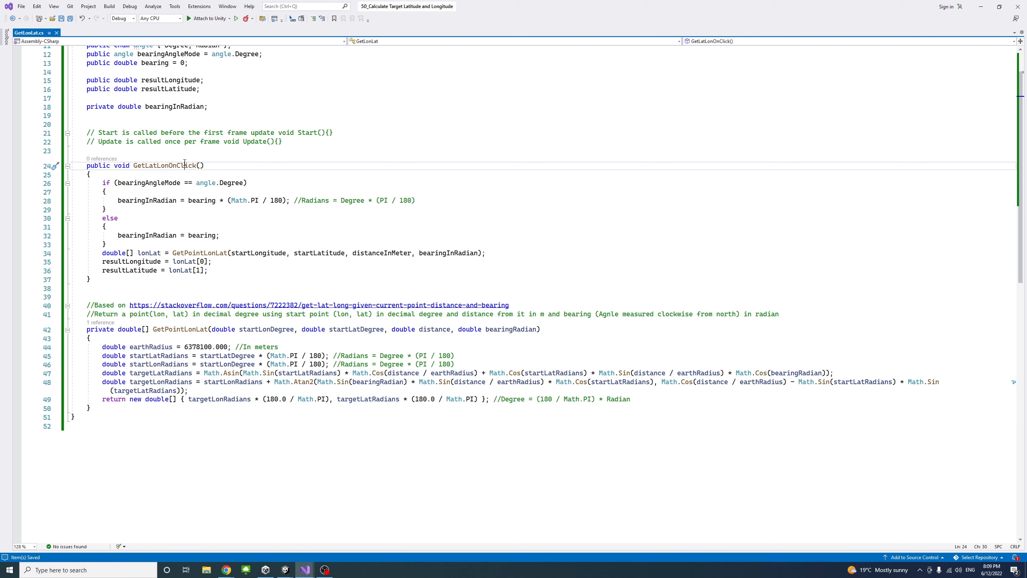
pyautogui.doubleClick(168, 165)
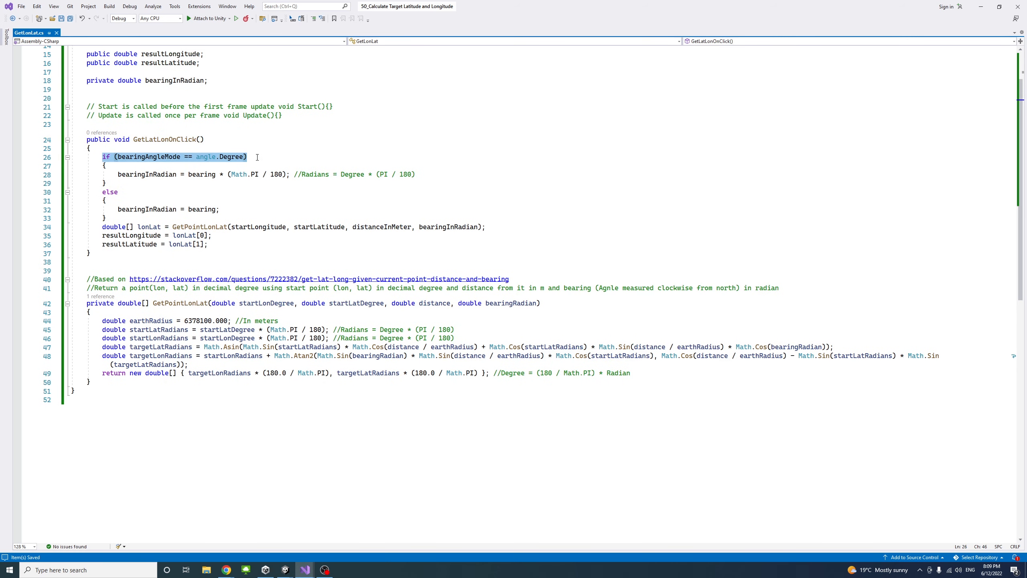
pyautogui.moveTo(240, 160)
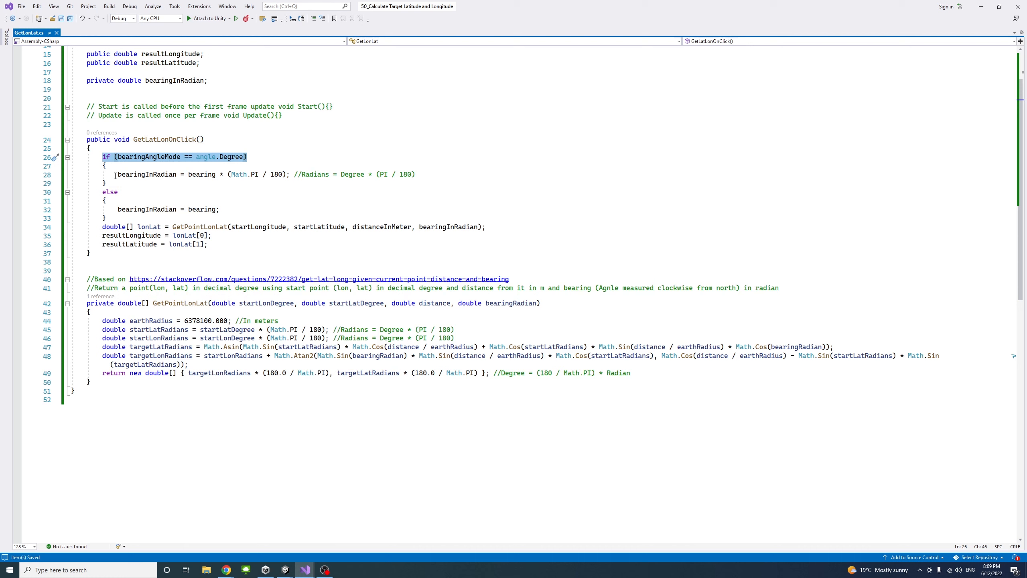
pyautogui.doubleClick(146, 174)
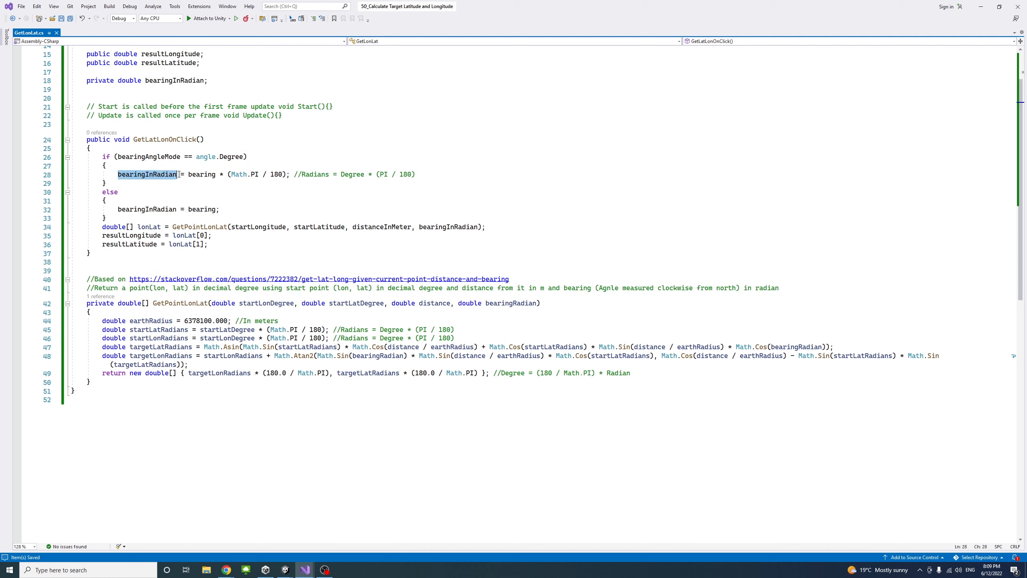
pyautogui.click(147, 174)
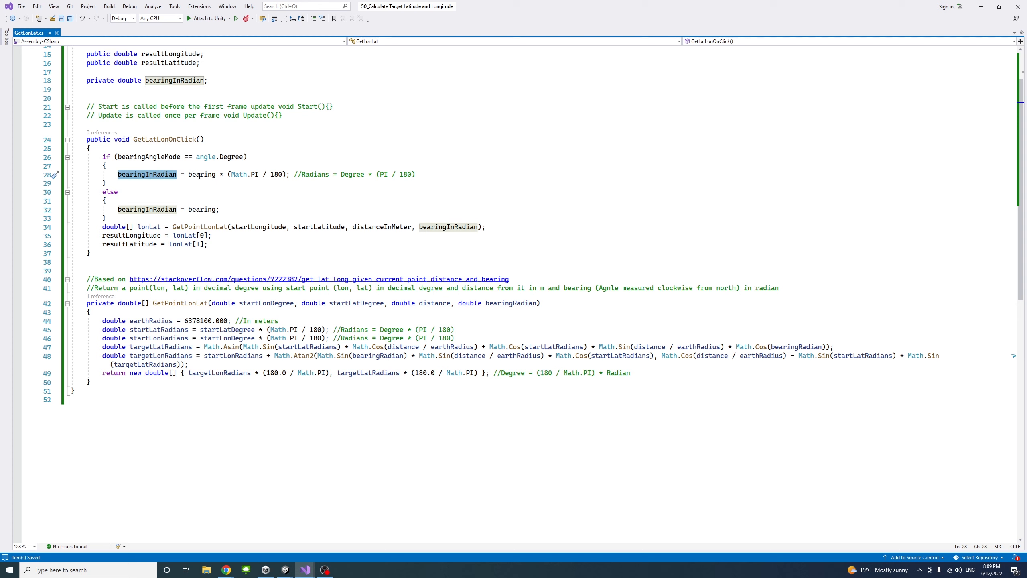
pyautogui.moveTo(142, 175)
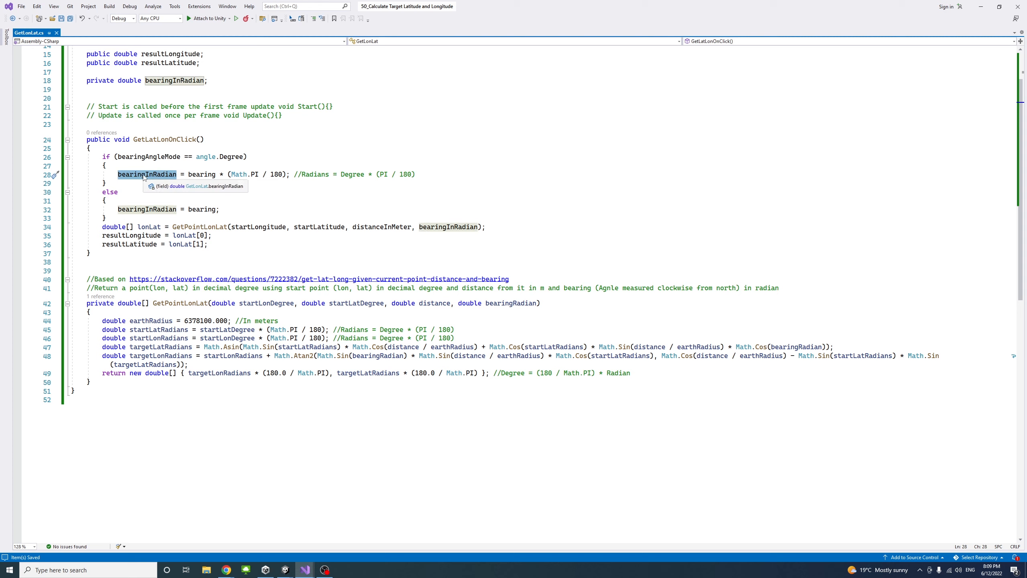
pyautogui.moveTo(200, 177)
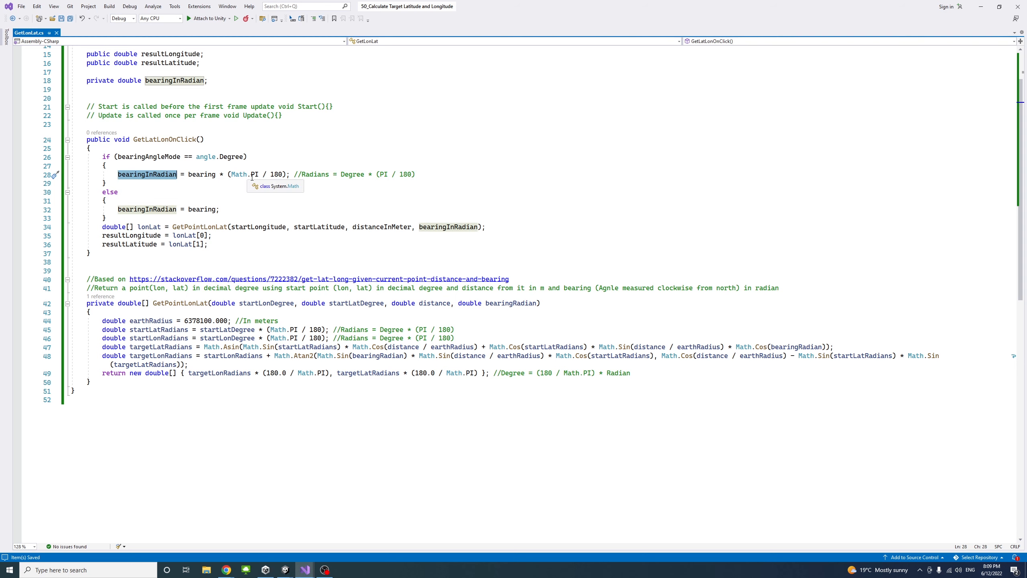
pyautogui.moveTo(322, 173)
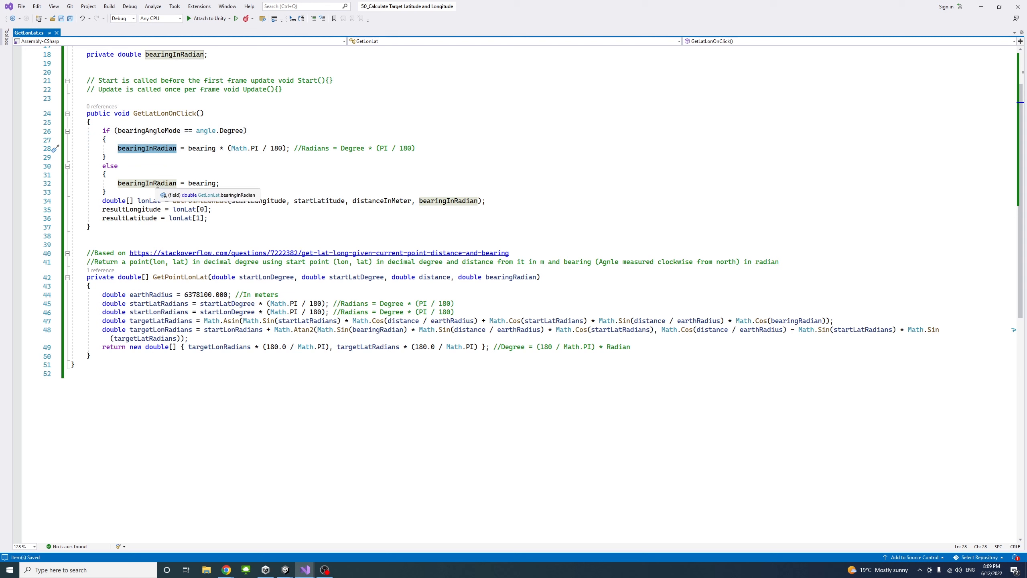
pyautogui.moveTo(193, 183)
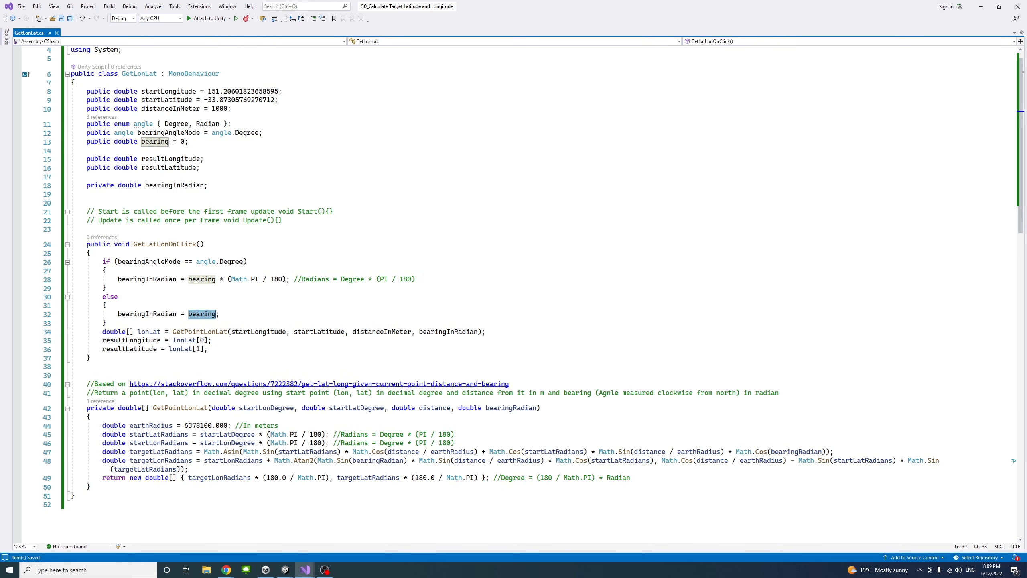
pyautogui.click(156, 185)
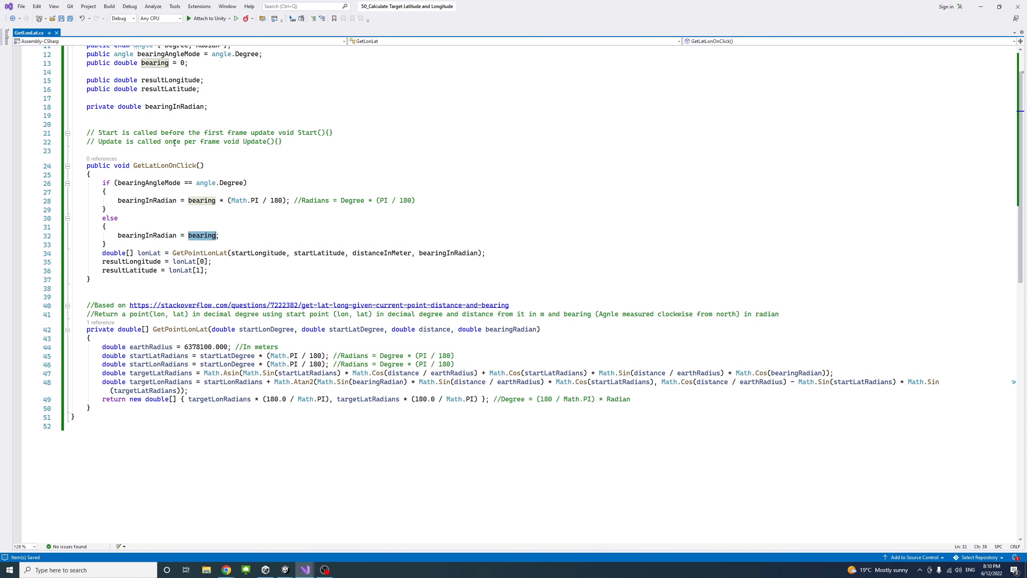
pyautogui.scroll(-3)
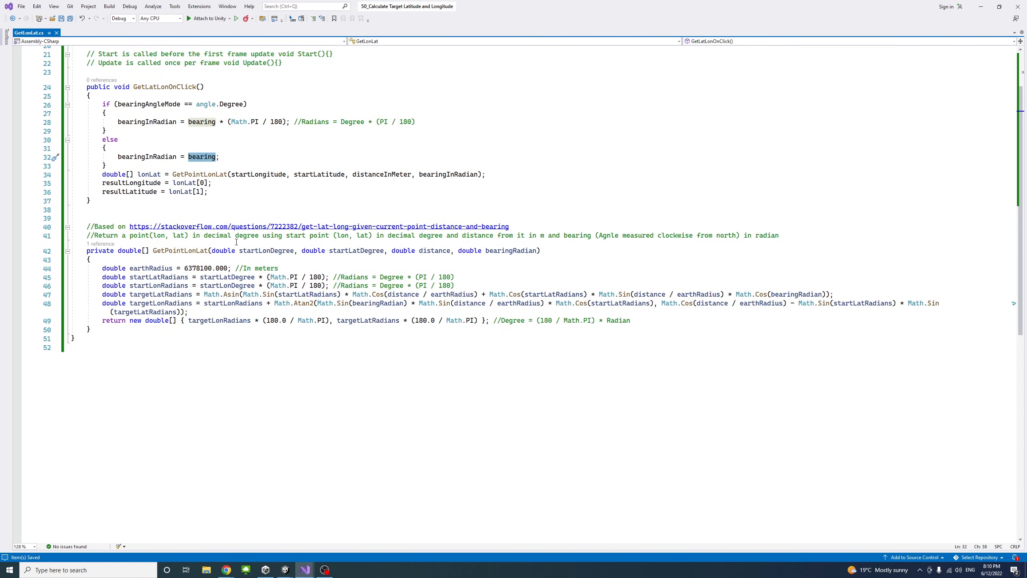
pyautogui.moveTo(132, 191)
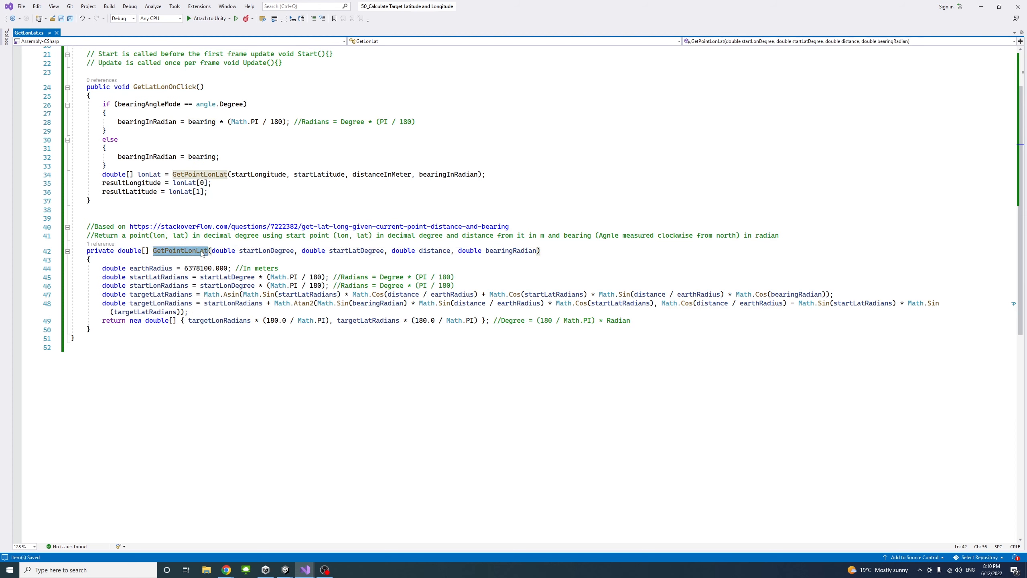
pyautogui.moveTo(223, 251)
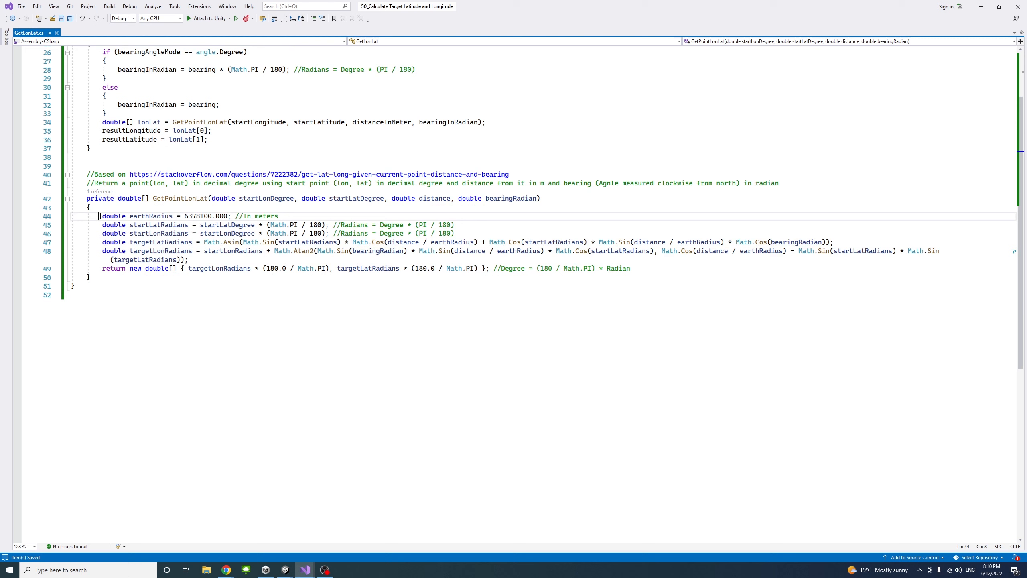
pyautogui.doubleClick(151, 216)
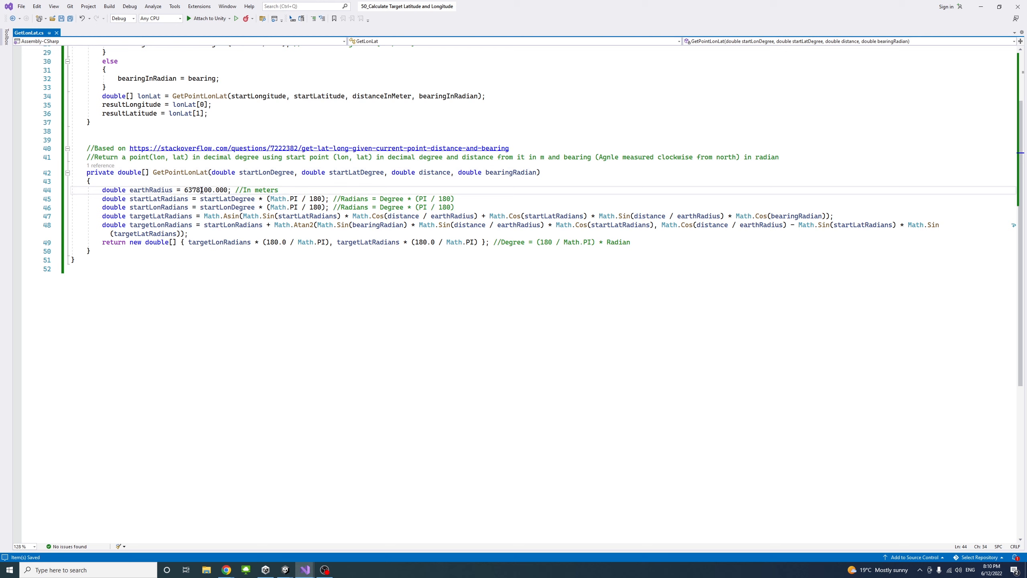
pyautogui.doubleClick(205, 189)
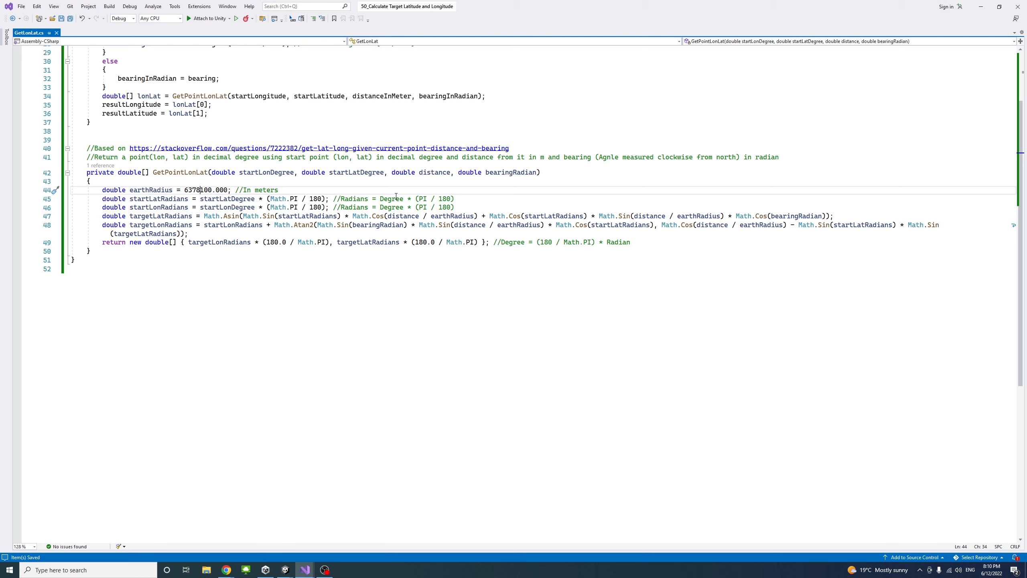
pyautogui.moveTo(142, 201)
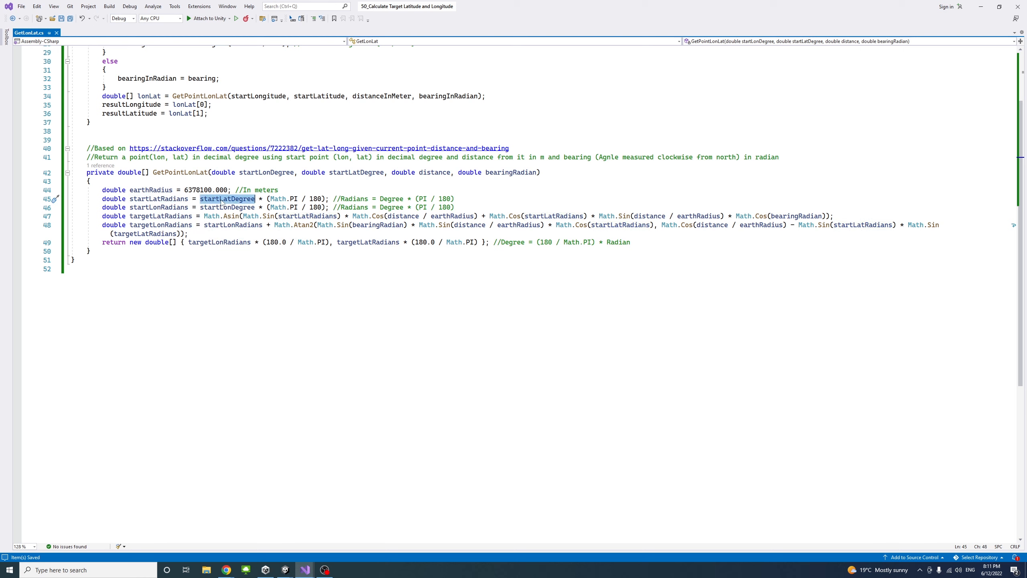
pyautogui.moveTo(356, 172)
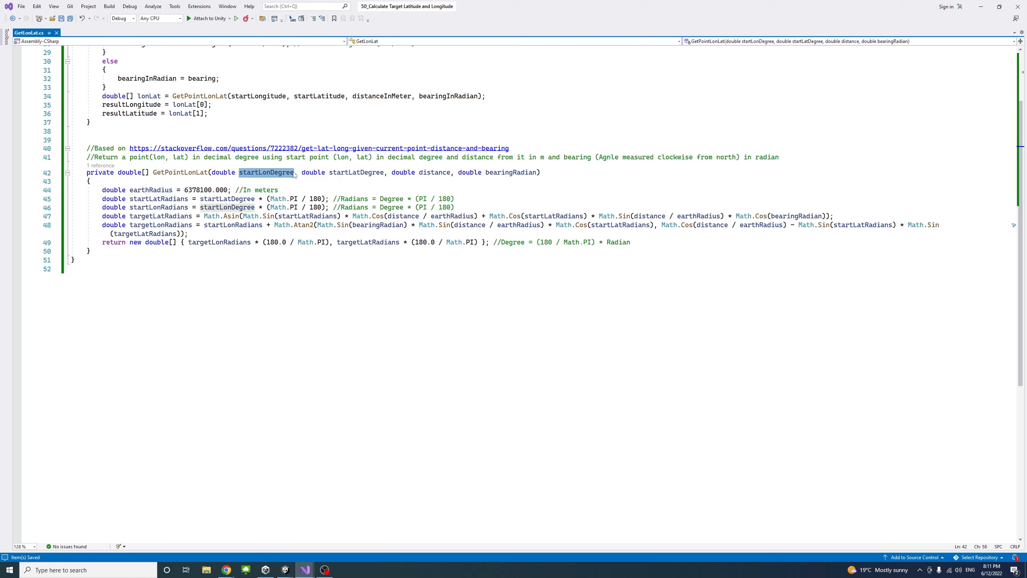
pyautogui.moveTo(169, 199)
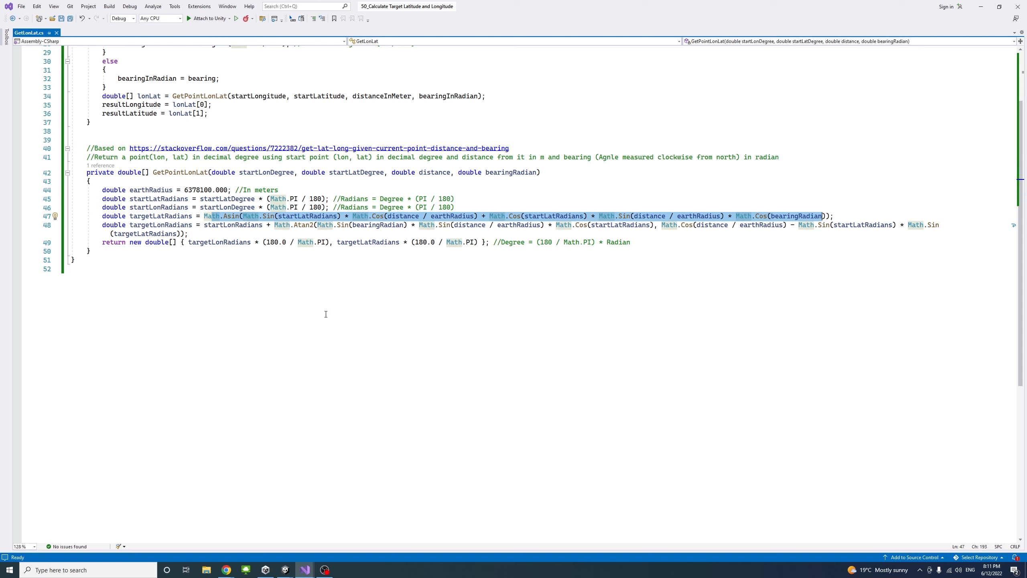
pyautogui.moveTo(231, 221)
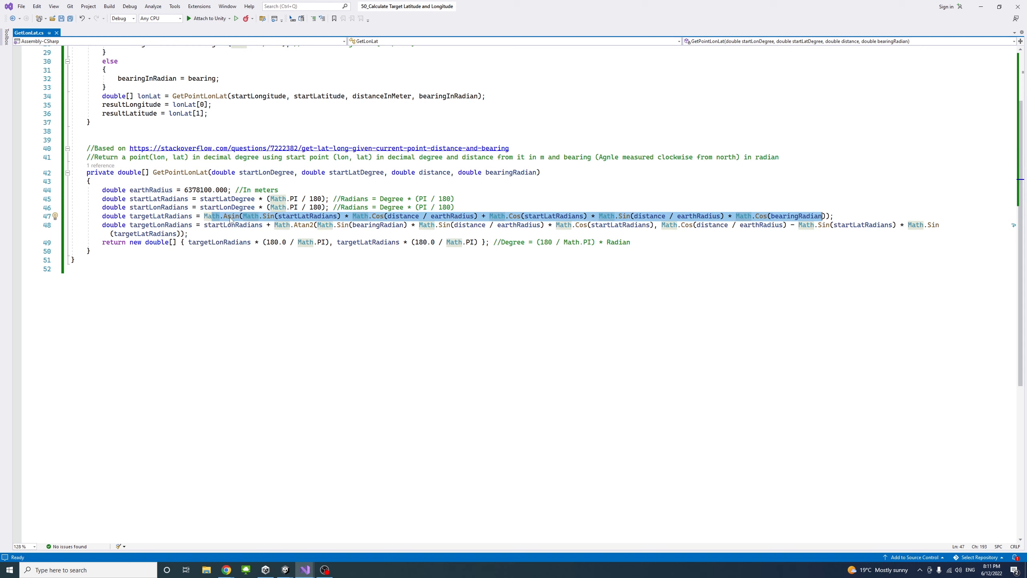
pyautogui.moveTo(231, 216)
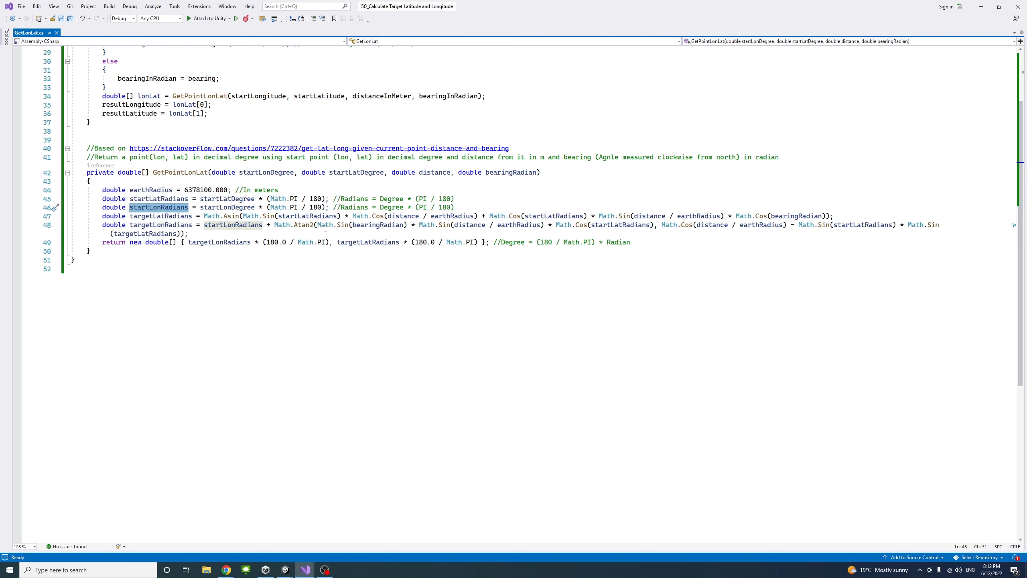
pyautogui.moveTo(343, 225)
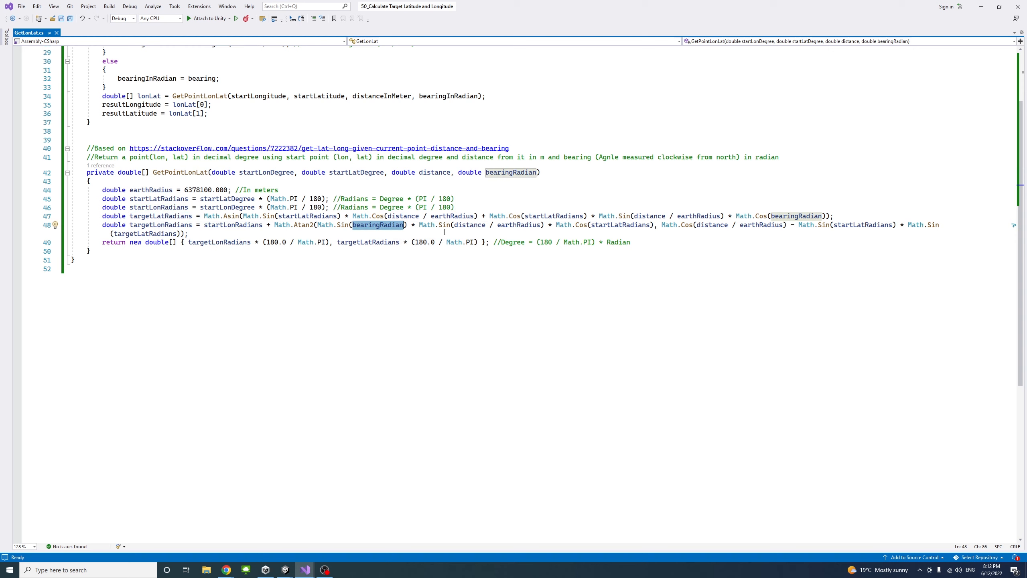
pyautogui.moveTo(479, 225)
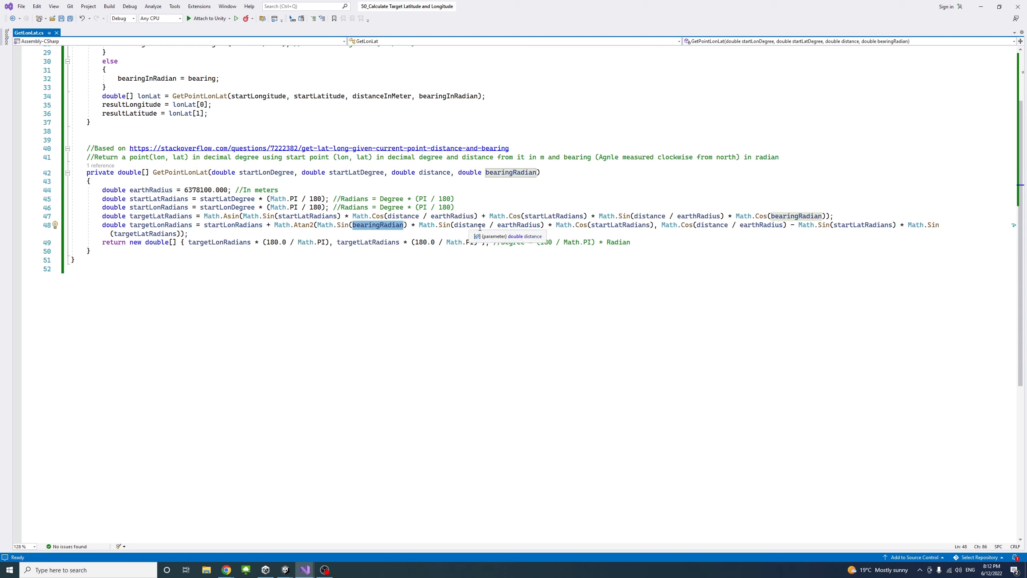
pyautogui.moveTo(561, 225)
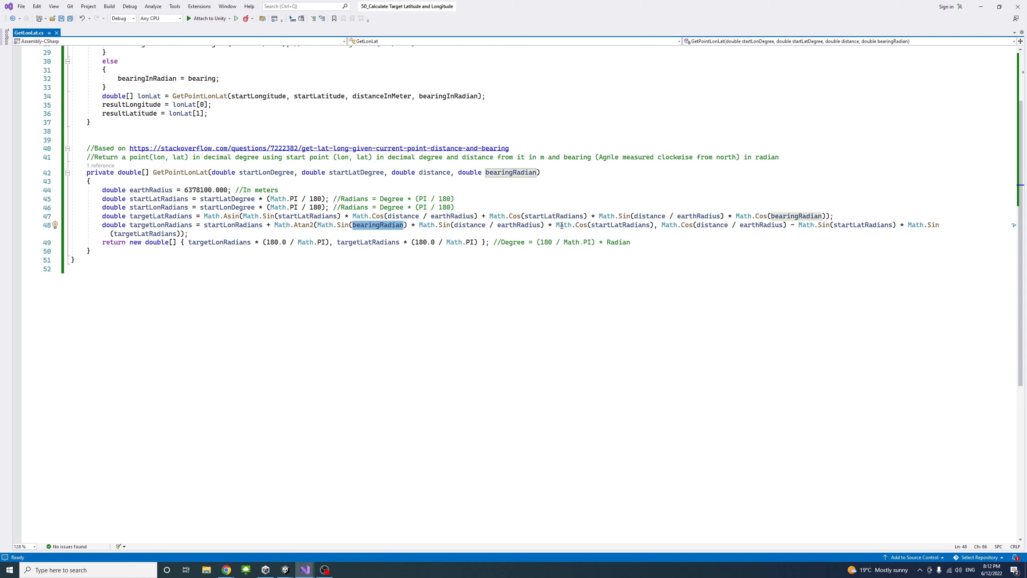
pyautogui.moveTo(591, 230)
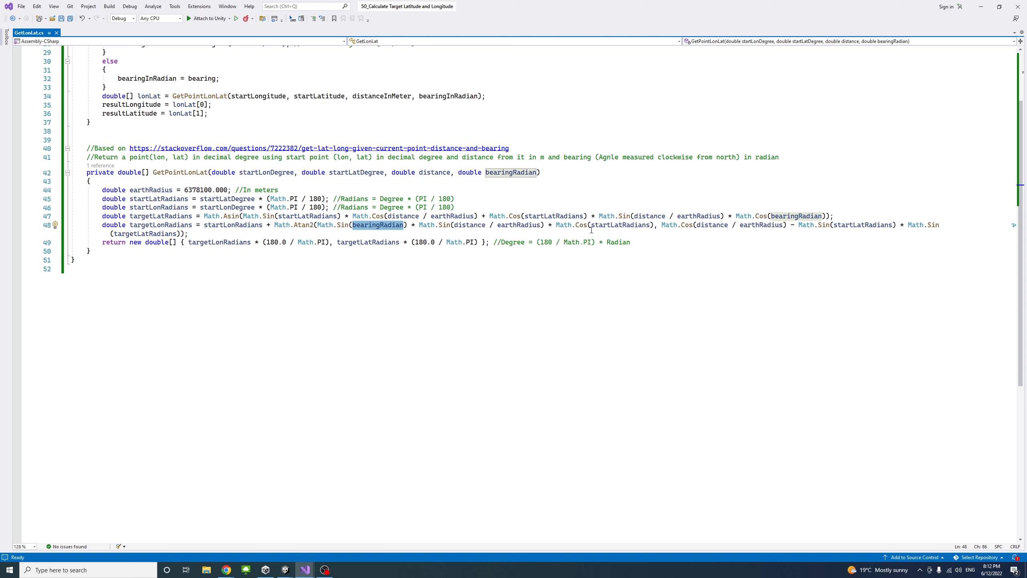
pyautogui.moveTo(620, 225)
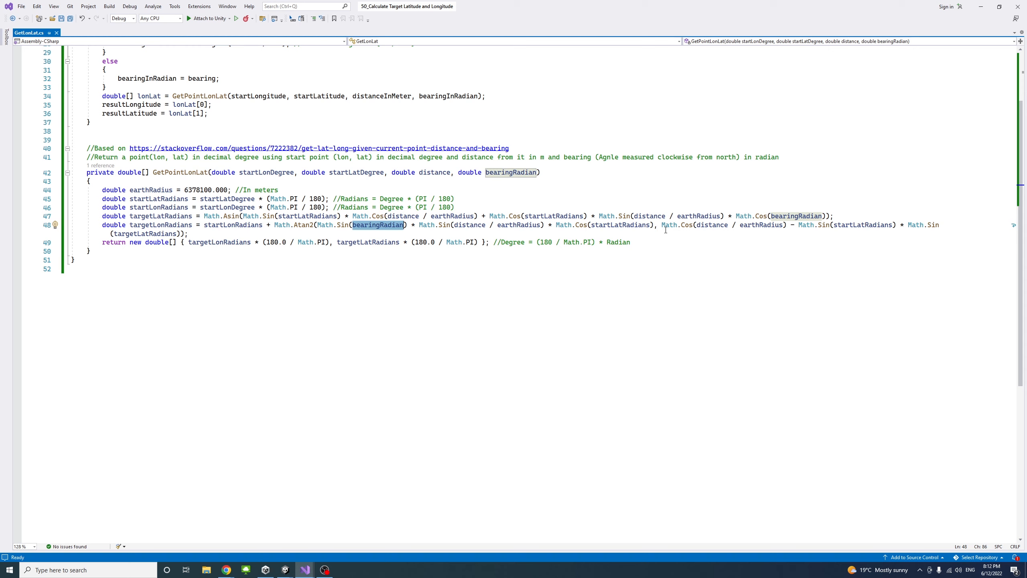
pyautogui.moveTo(669, 225)
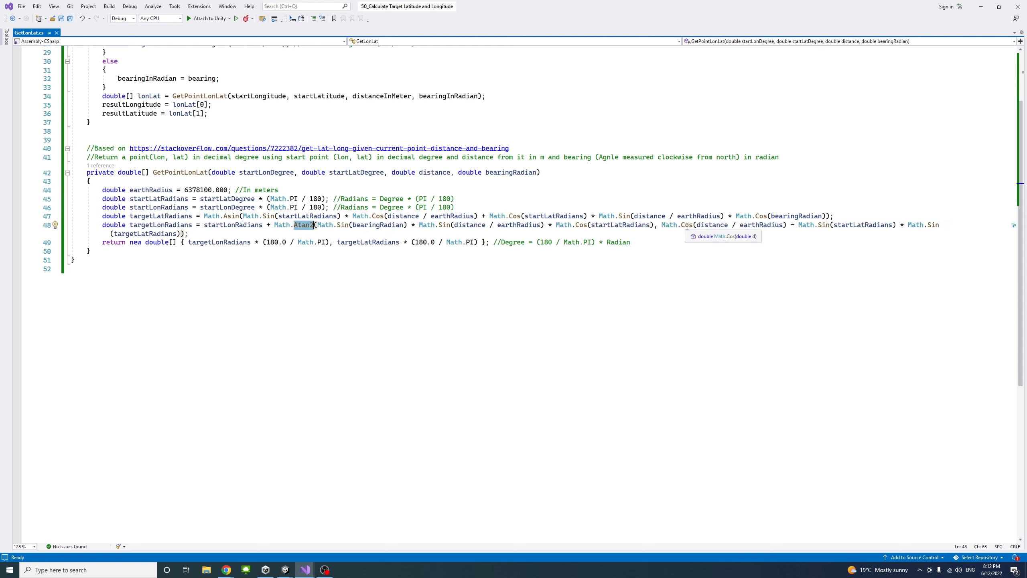
pyautogui.moveTo(775, 227)
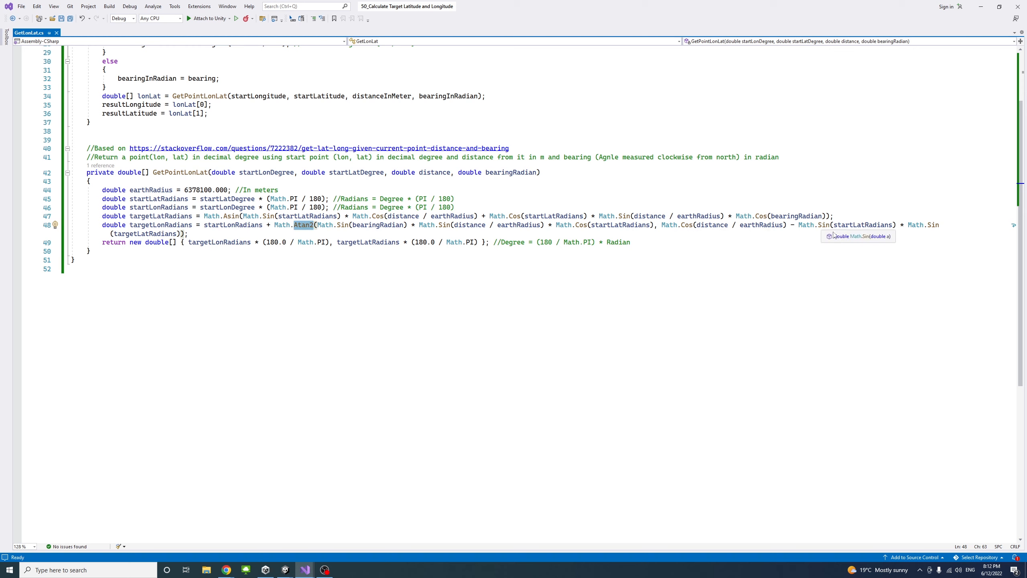
pyautogui.moveTo(893, 222)
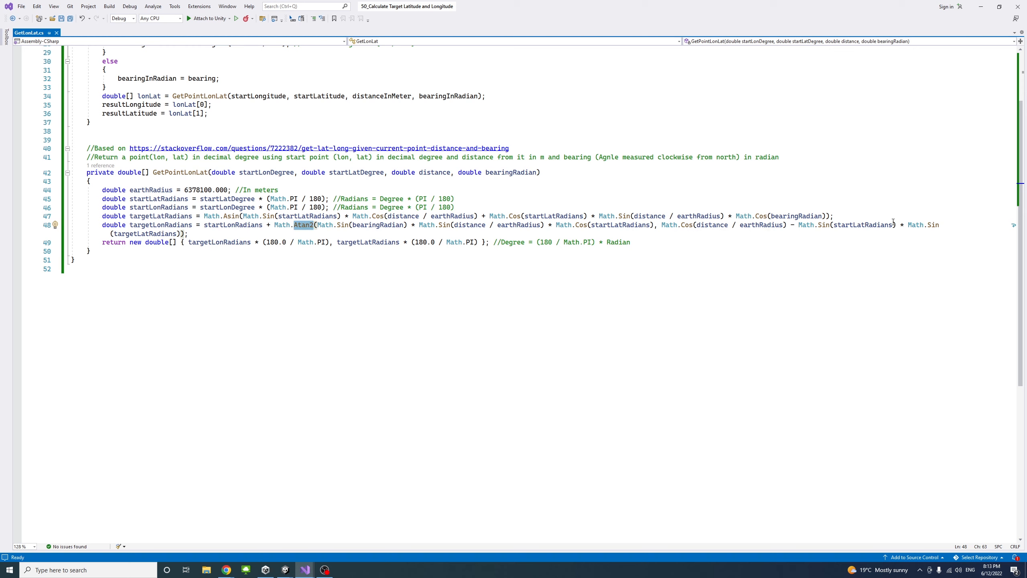
pyautogui.moveTo(906, 226)
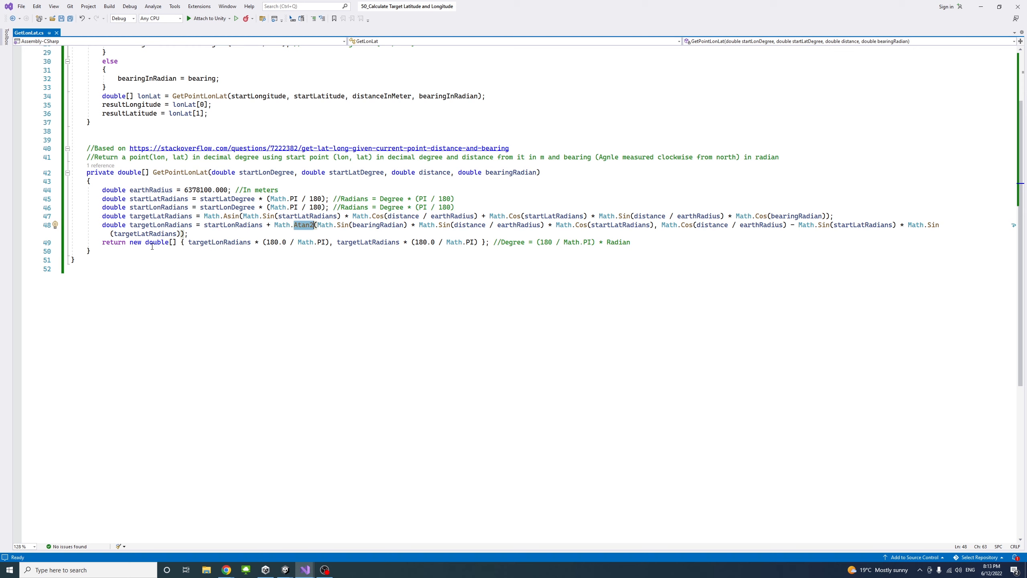
pyautogui.moveTo(157, 242)
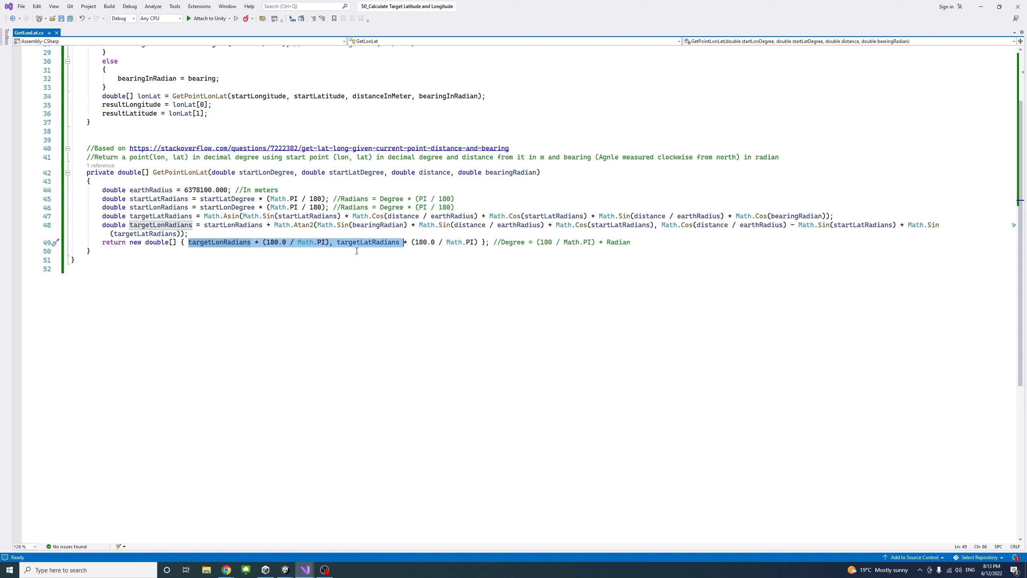
pyautogui.moveTo(368, 242)
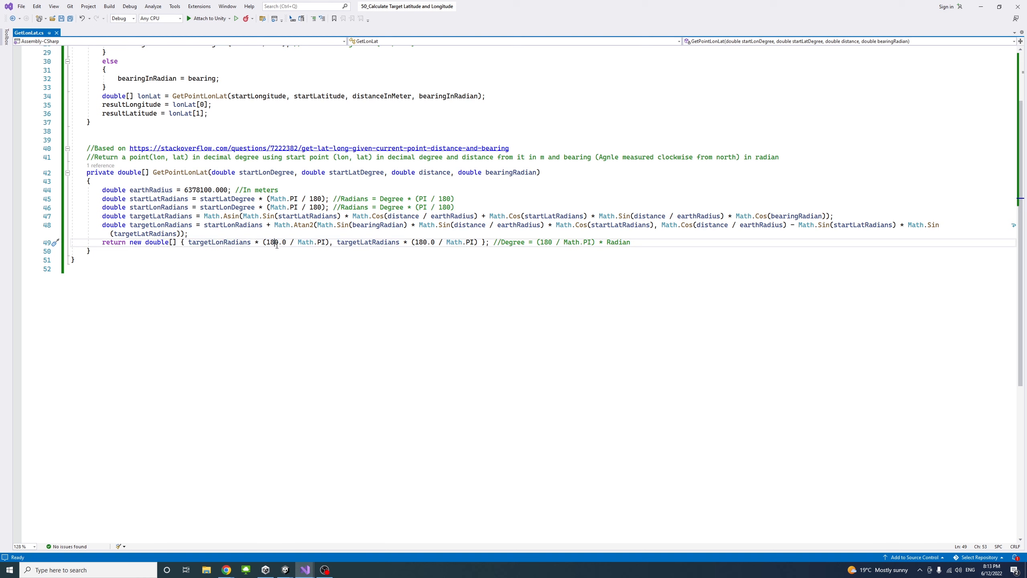
pyautogui.moveTo(320, 242)
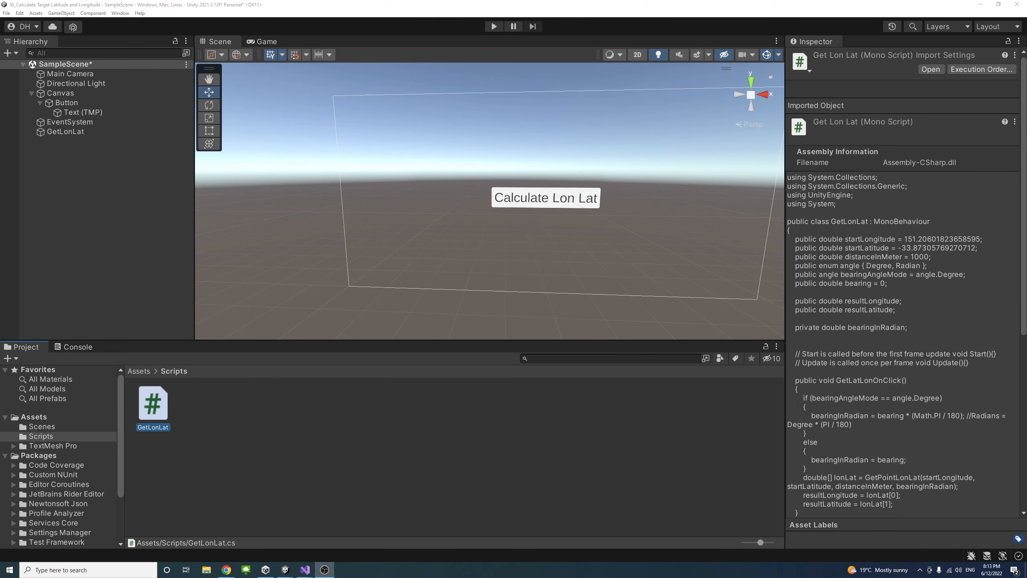
# Select the Button and bring its empty On Click () list into view in the Inspector
pyautogui.click(67, 103)
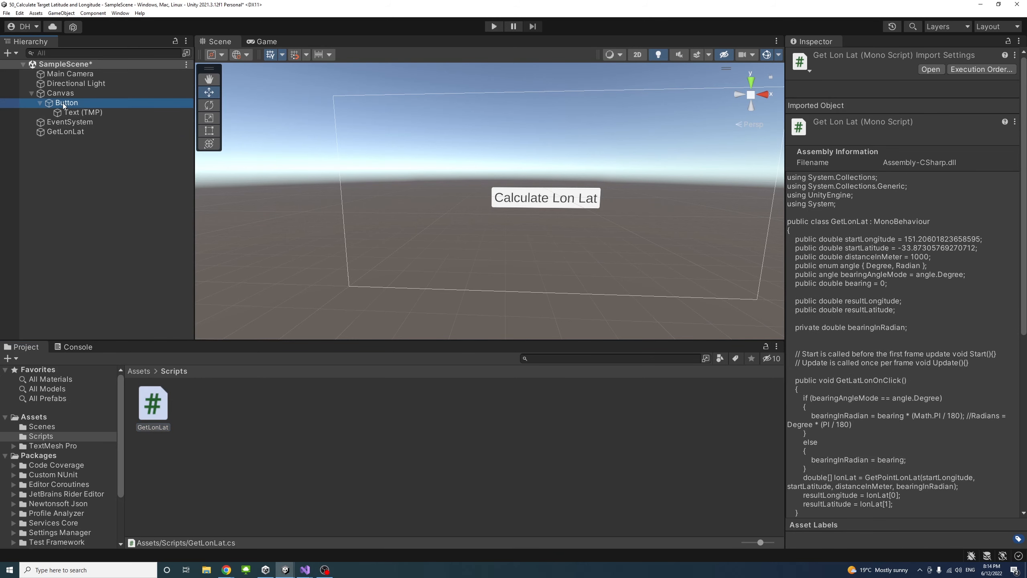
pyautogui.click(66, 103)
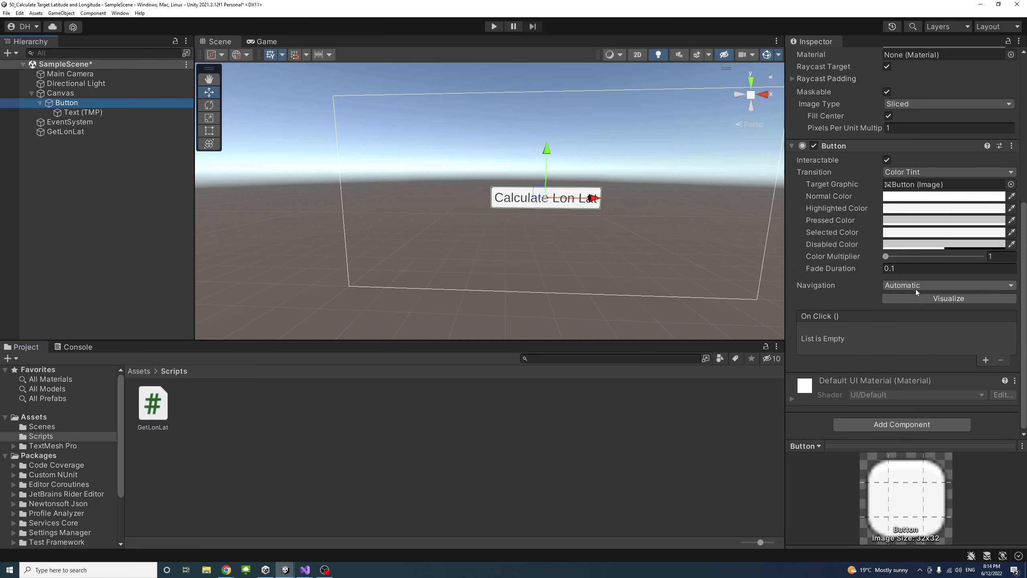
pyautogui.moveTo(884, 331)
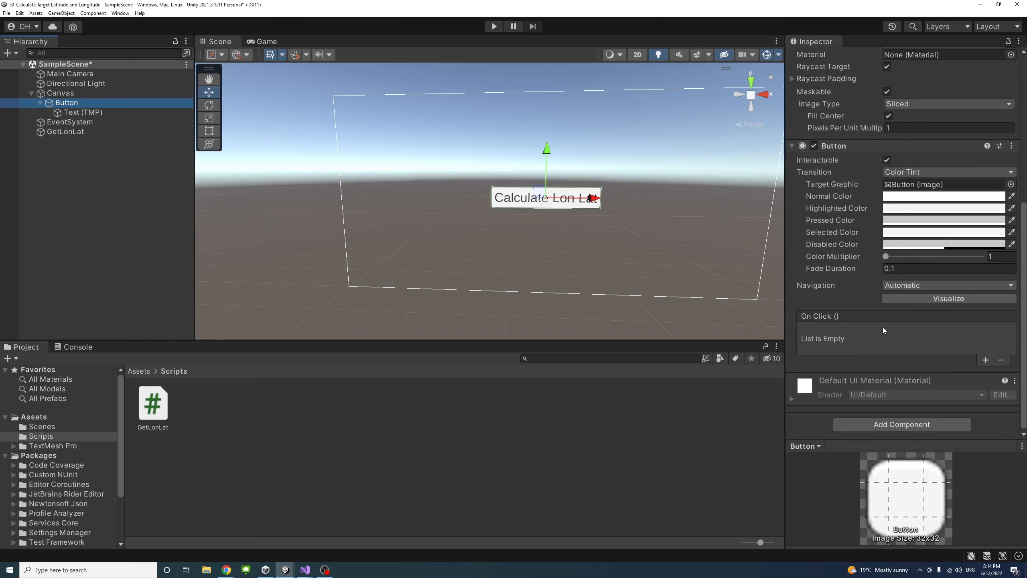
pyautogui.moveTo(848, 337)
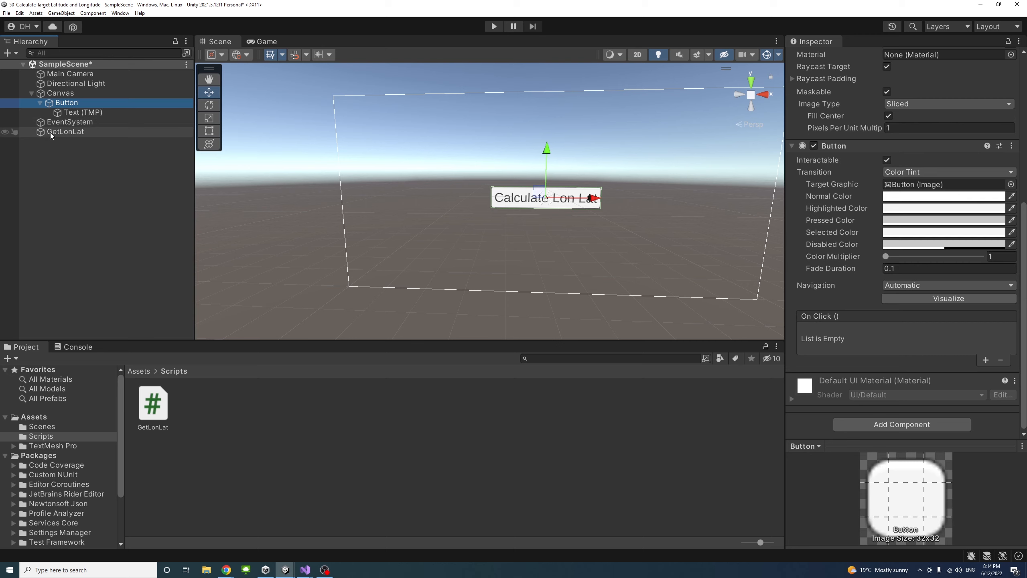
pyautogui.moveTo(76, 137)
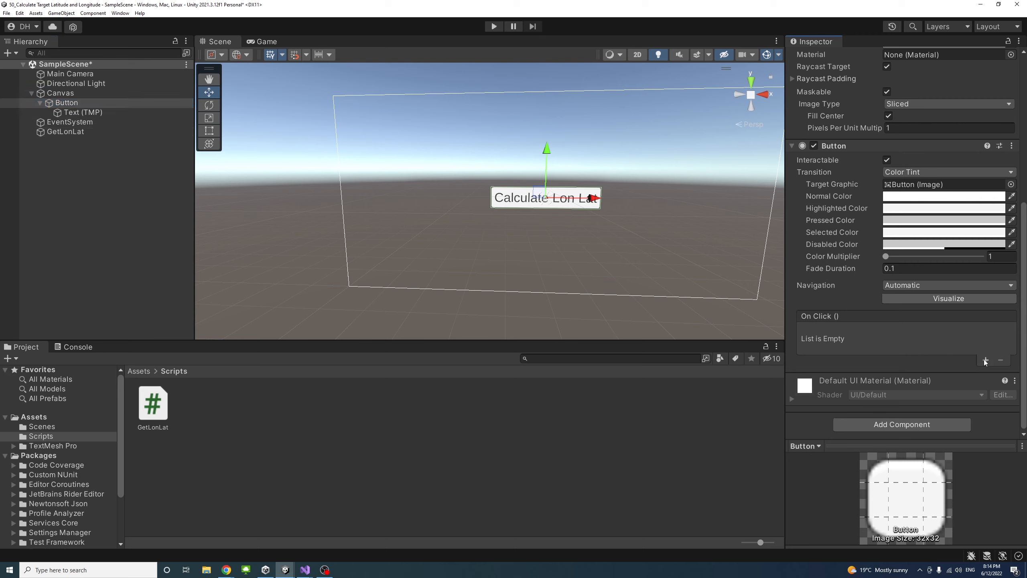
# Add an On Click entry on GetLonLat calling GetLatLonOnClick, then enter Play mode
pyautogui.click(985, 361)
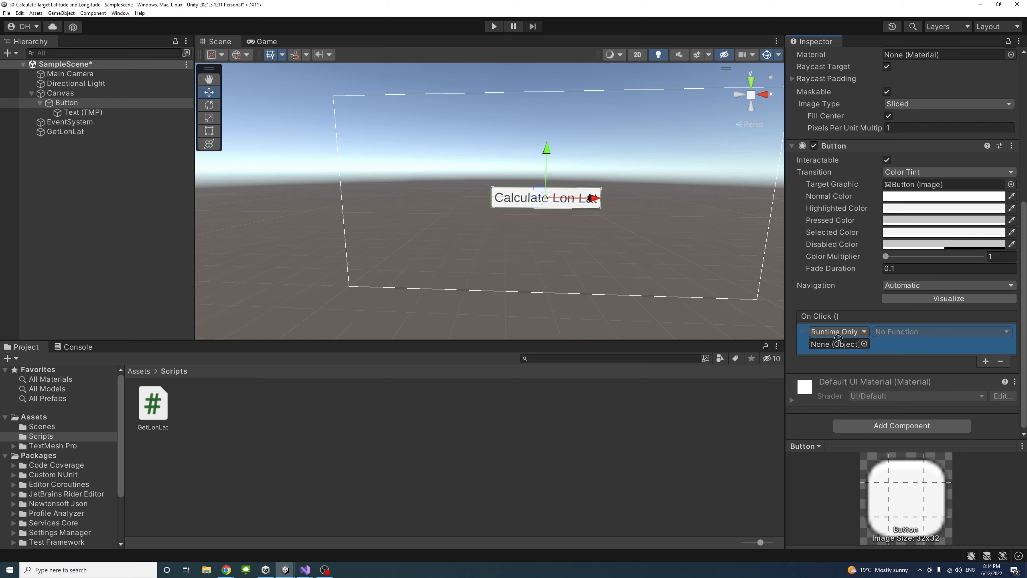
pyautogui.click(942, 332)
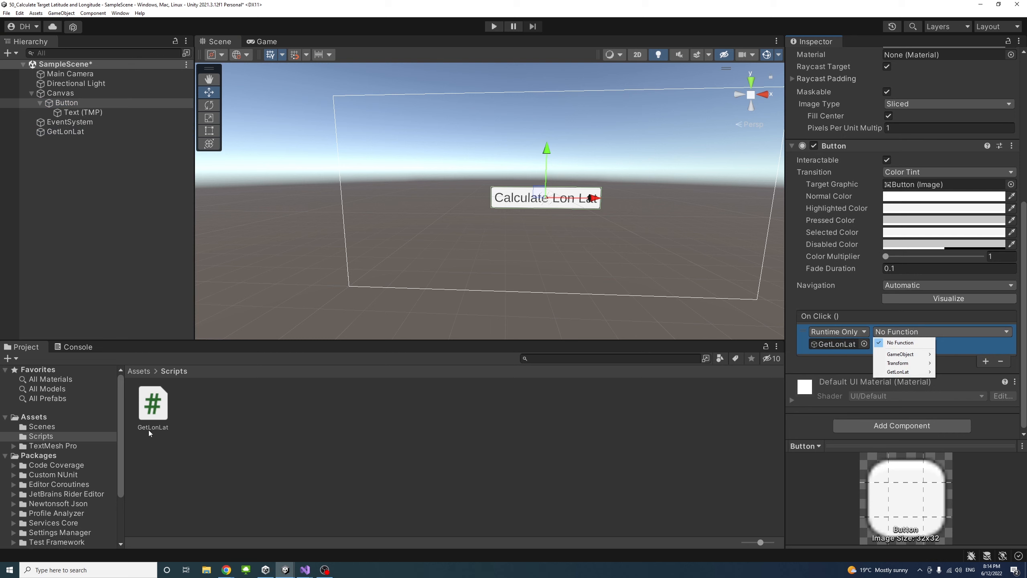
pyautogui.click(898, 371)
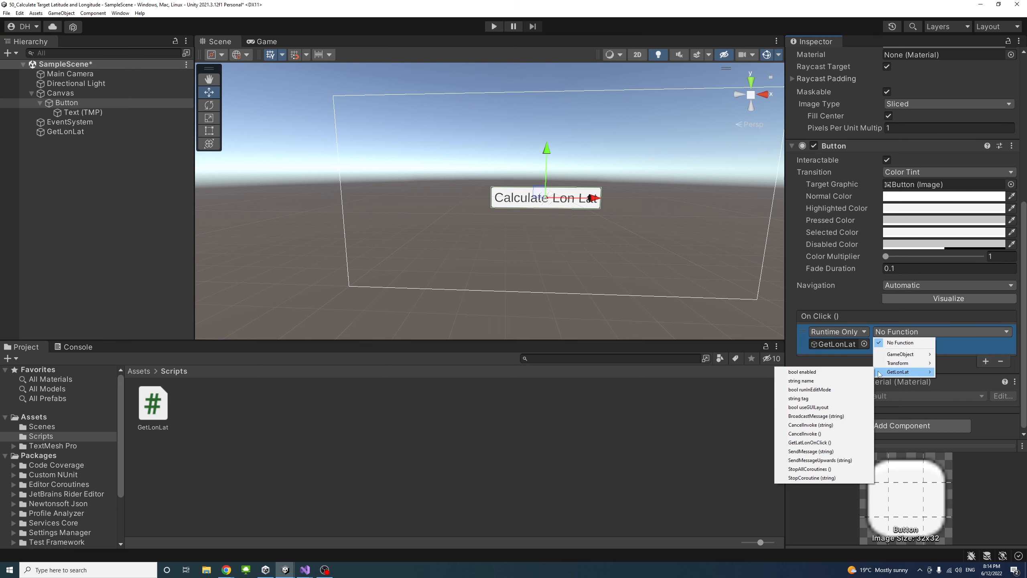
pyautogui.moveTo(813, 416)
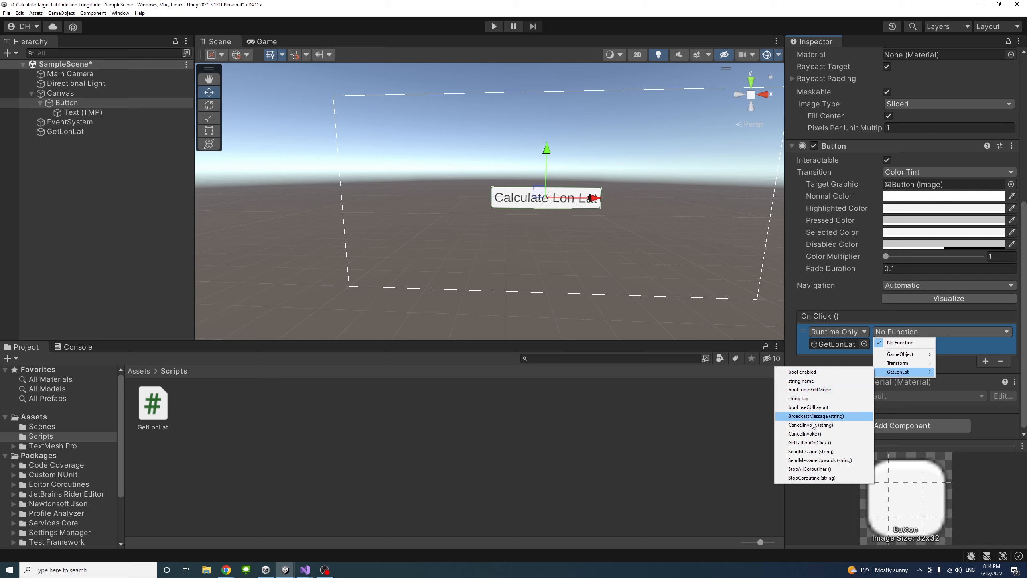
pyautogui.moveTo(814, 442)
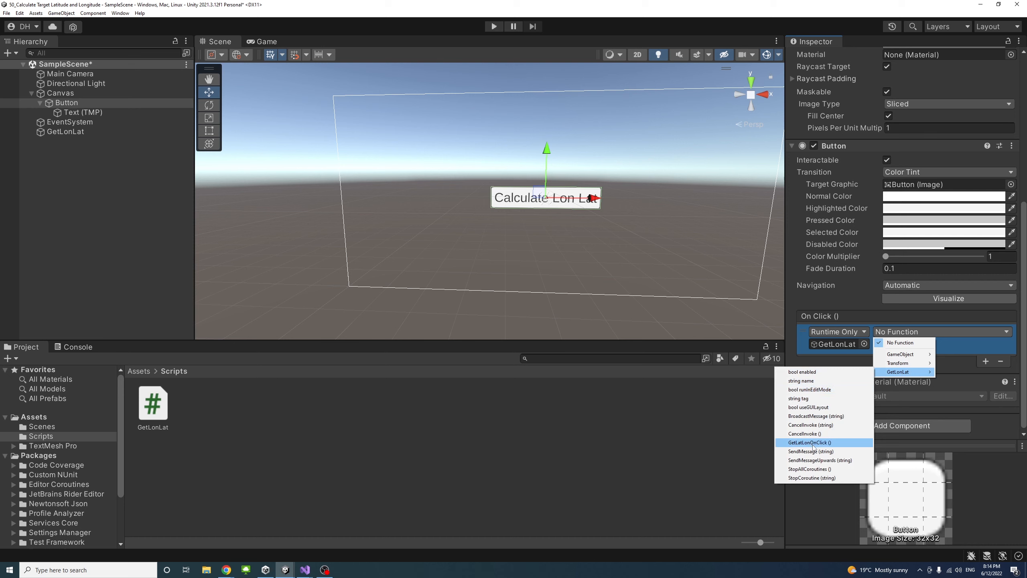
pyautogui.click(810, 442)
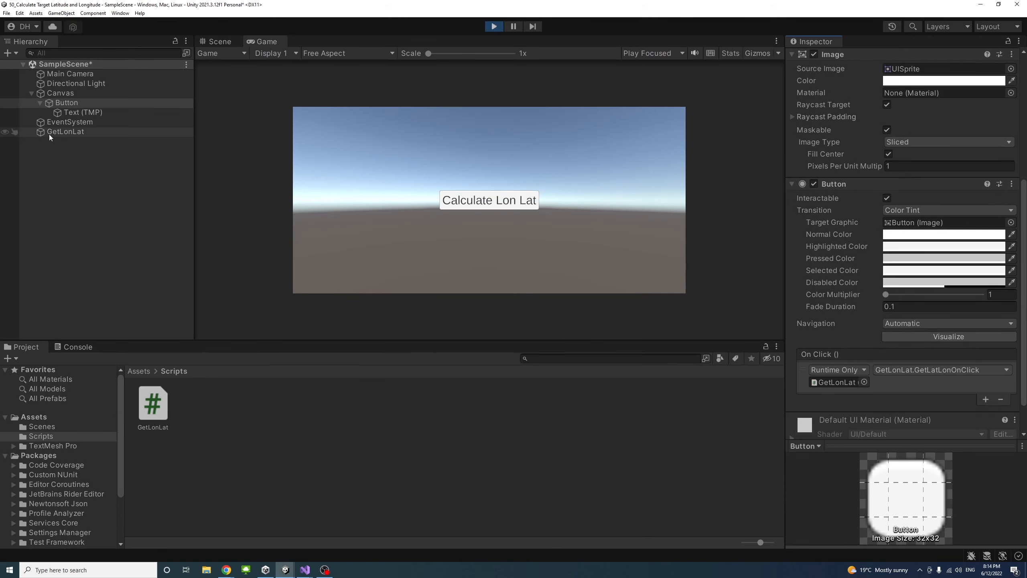
# Review GetLonLat's start coordinates and distance, keep Degree mode and enter bearing 90
pyautogui.click(65, 131)
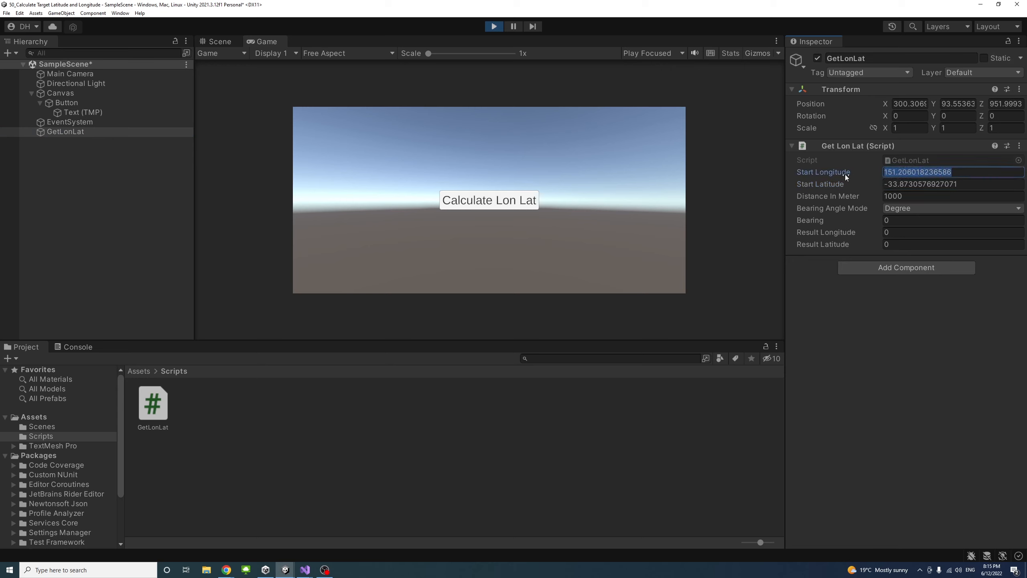
pyautogui.click(953, 196)
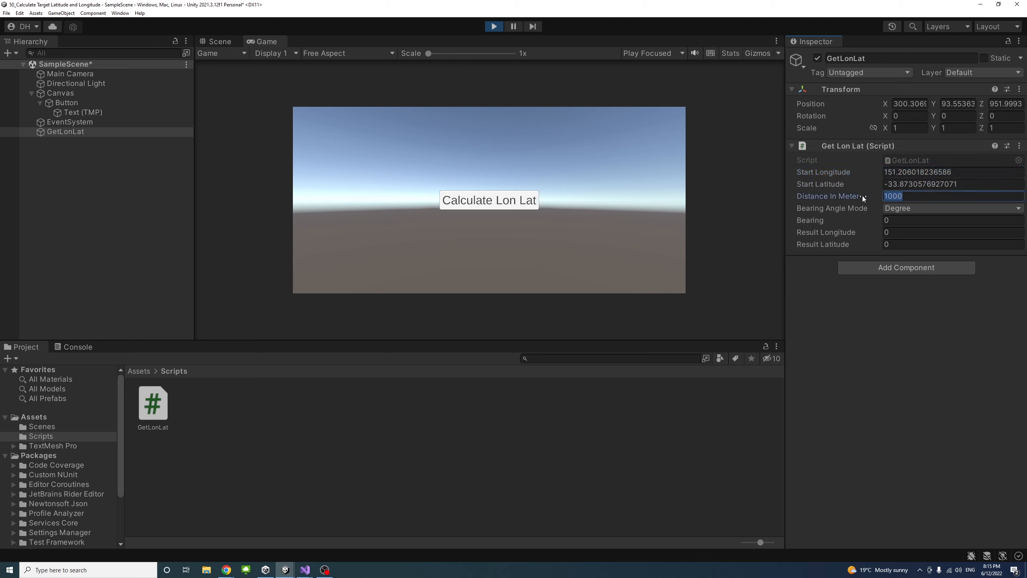
pyautogui.click(952, 209)
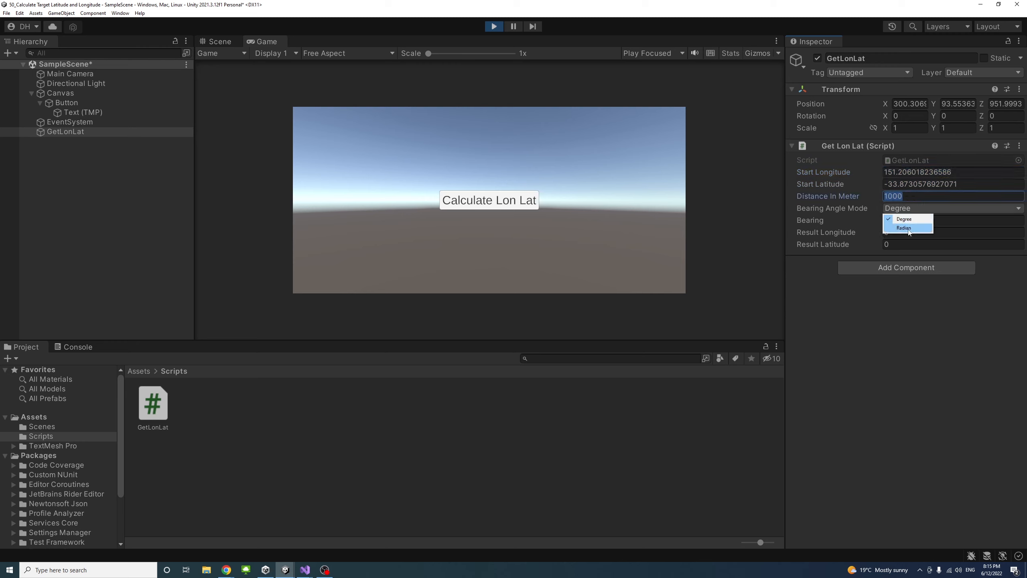
pyautogui.click(904, 219)
pyautogui.write('9')
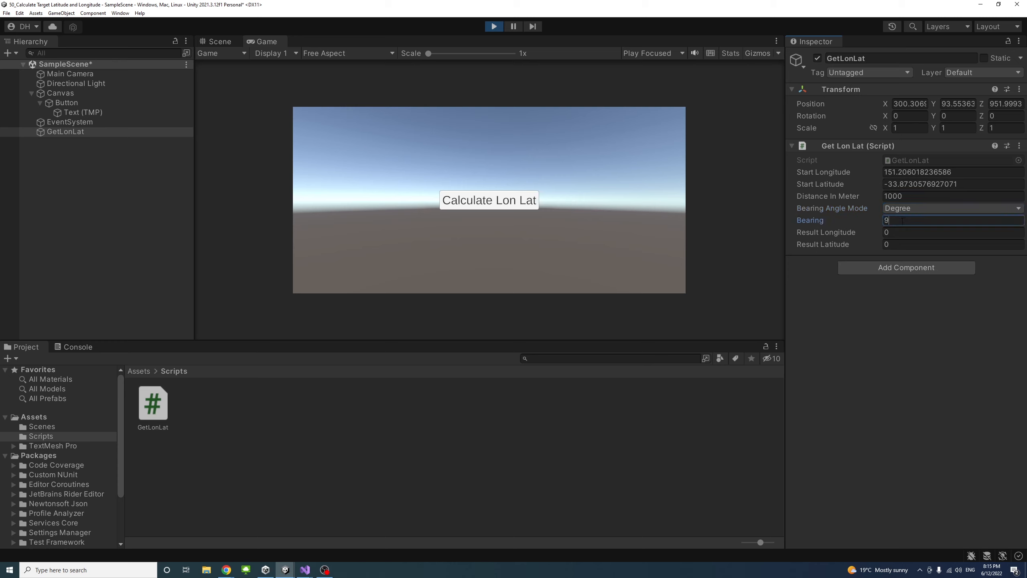
pyautogui.write('0')
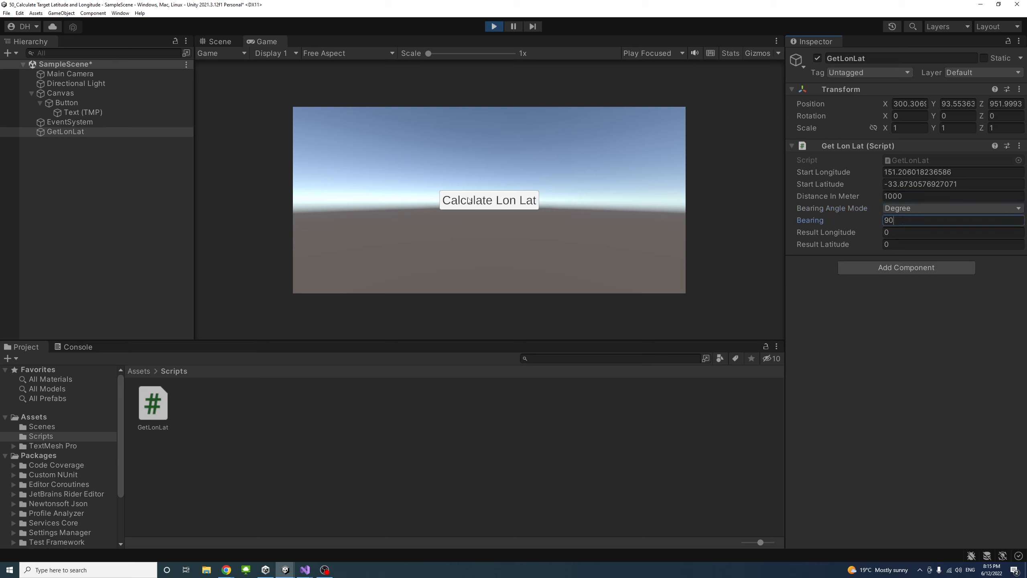
pyautogui.click(489, 200)
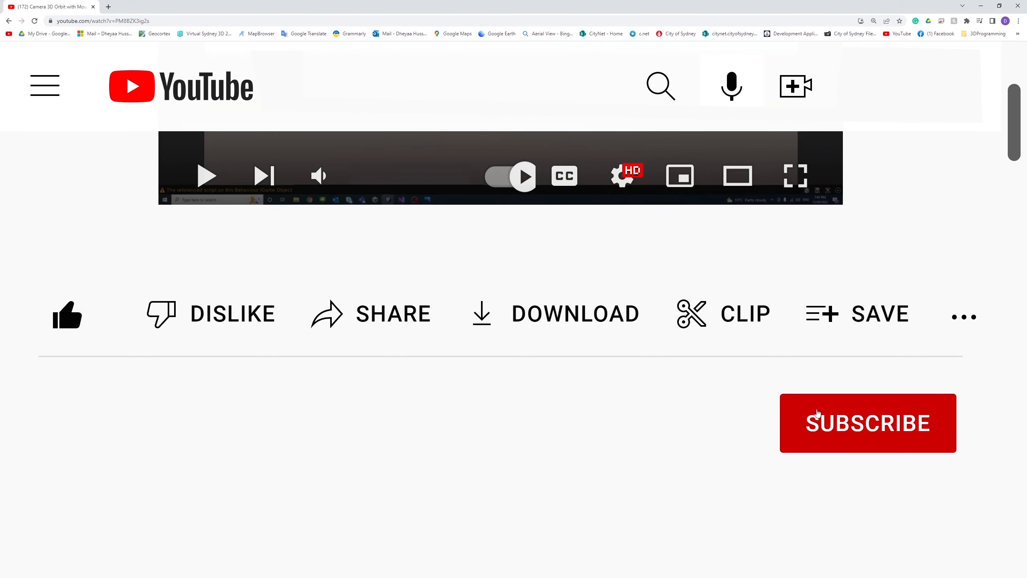
# Subscribe to the YouTube channel, leaving its notification options list open
pyautogui.click(868, 423)
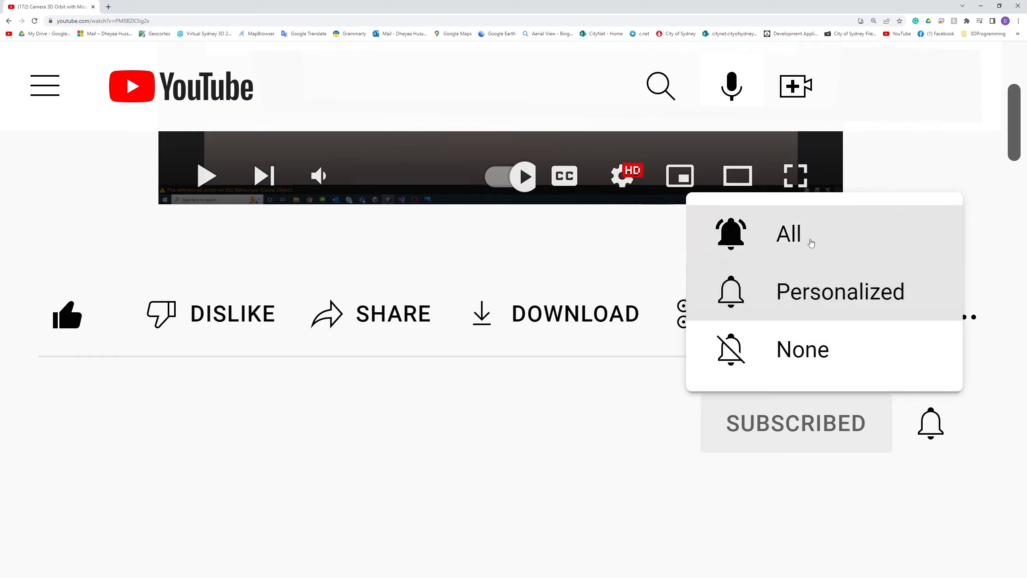